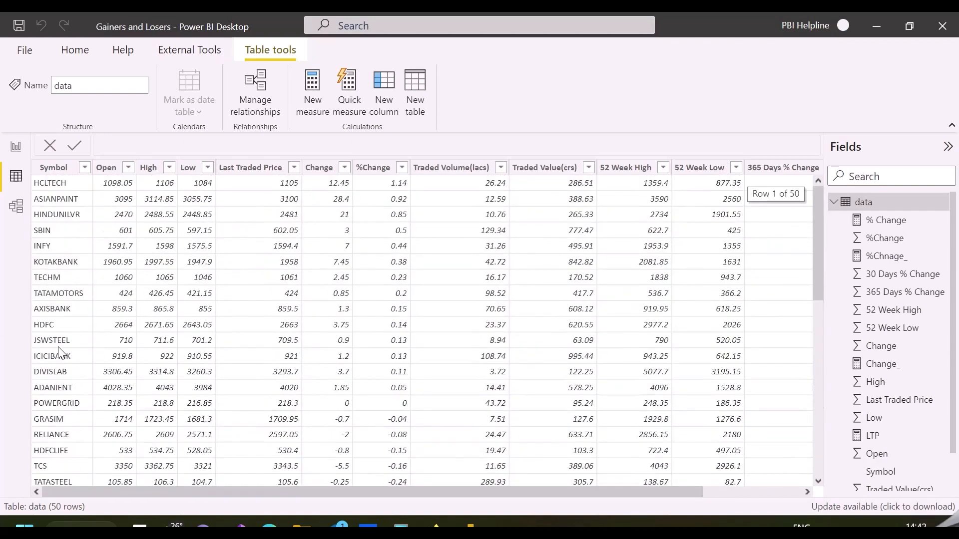
mouse_move(58, 185)
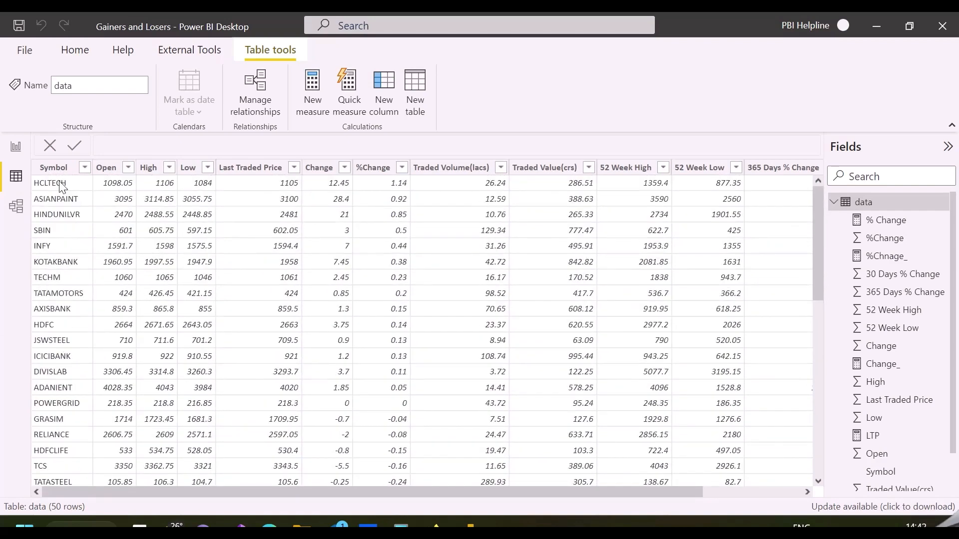
mouse_move(236, 186)
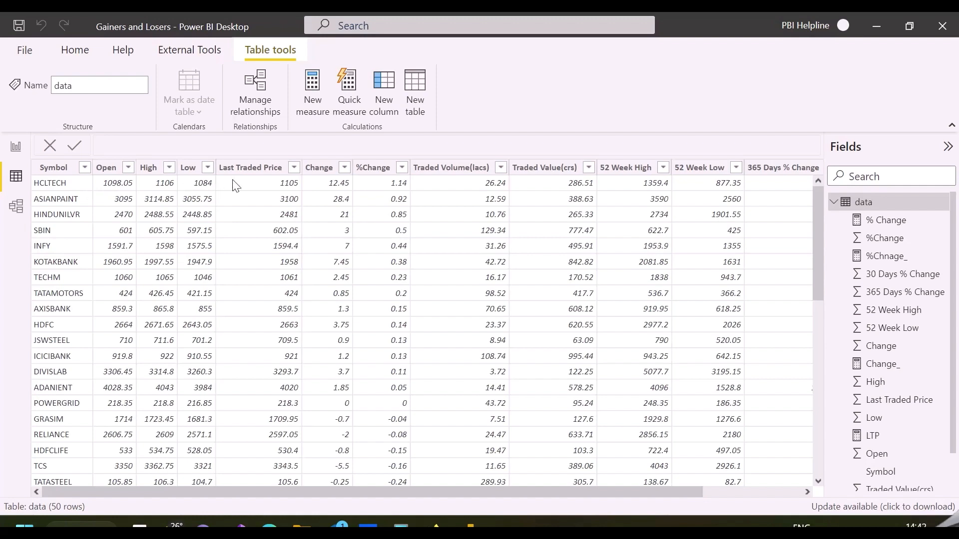
Review the finished gainers/losers matrix on the report page
click(450, 167)
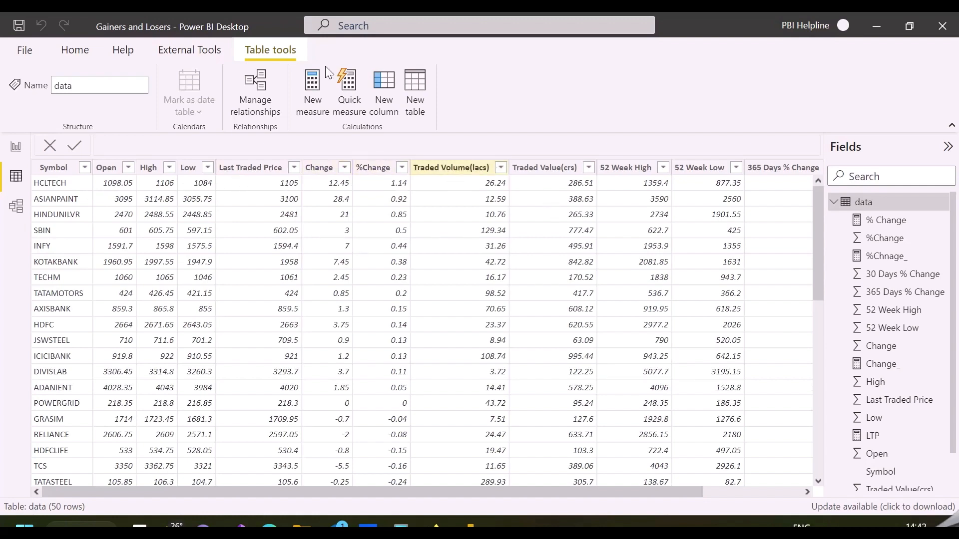
click(14, 147)
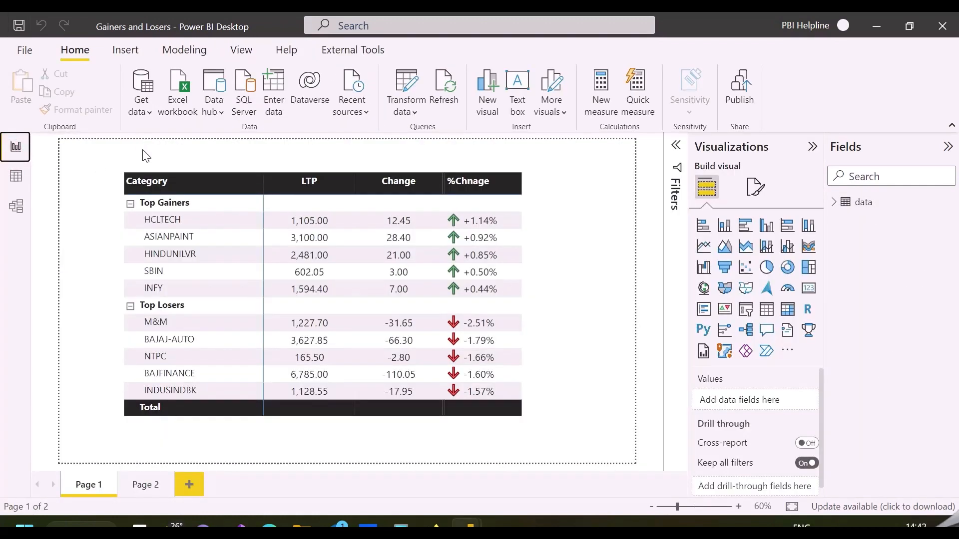
mouse_move(96, 259)
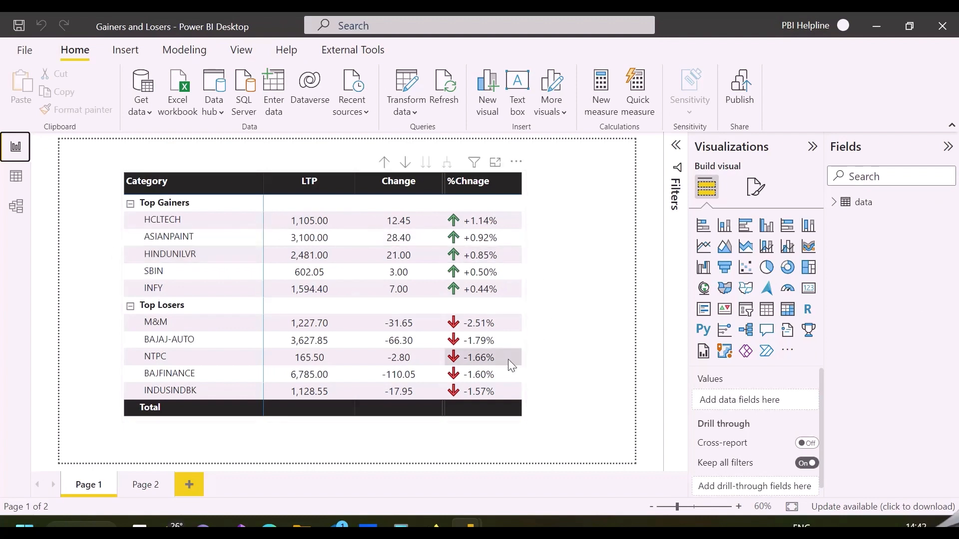
mouse_move(428, 333)
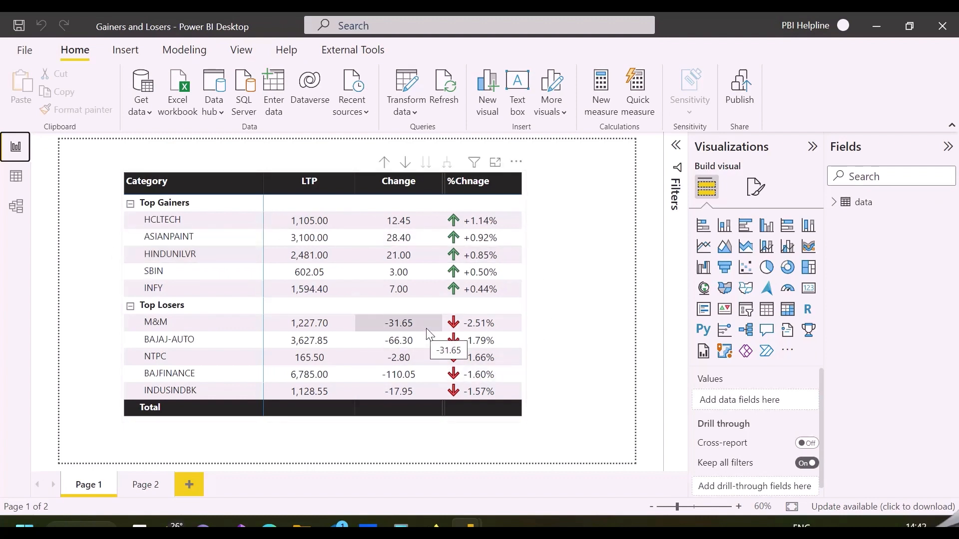
mouse_move(526, 279)
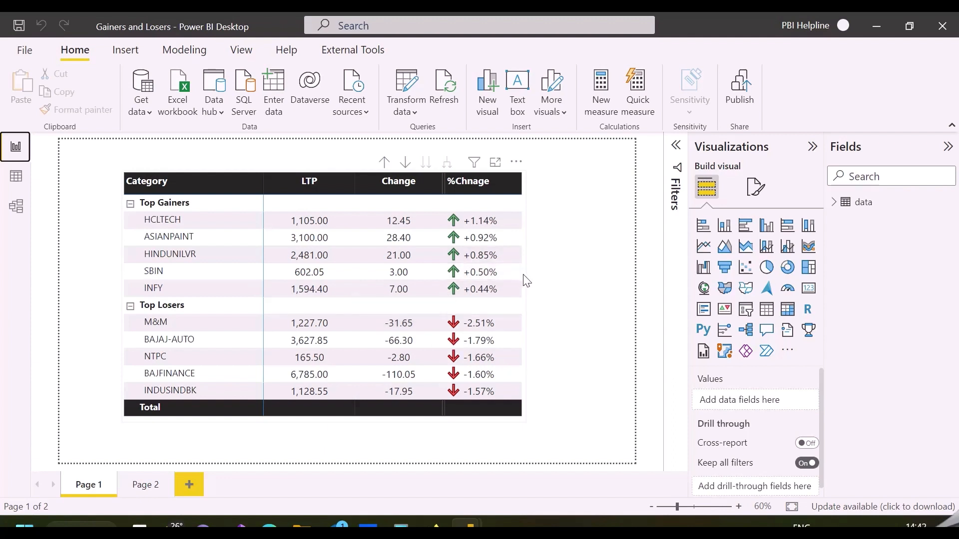
mouse_move(669, 176)
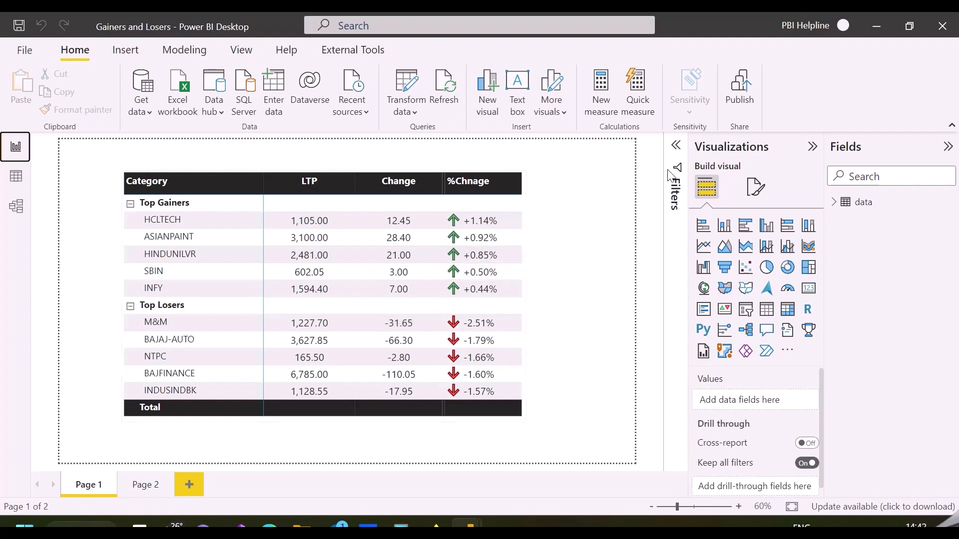
mouse_move(513, 257)
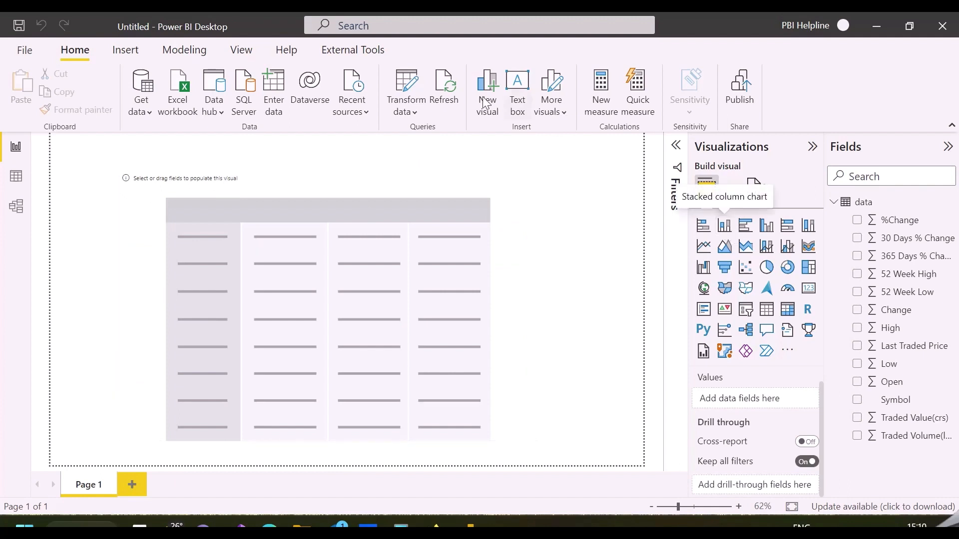
Enter a Gainers Losers table with Category and Order columns (Top Gainers 1, Top Losers 2) and load it
click(273, 91)
text(G)
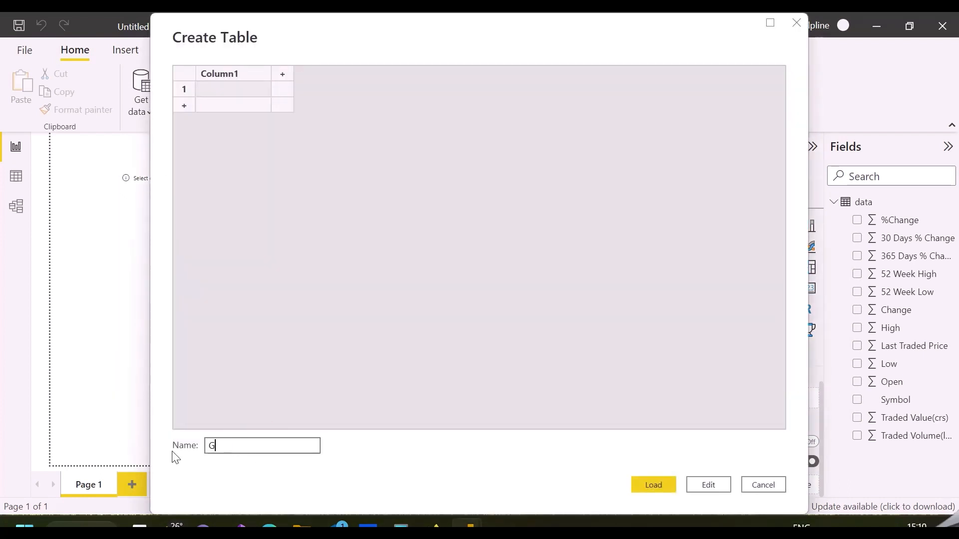
text(ainers L)
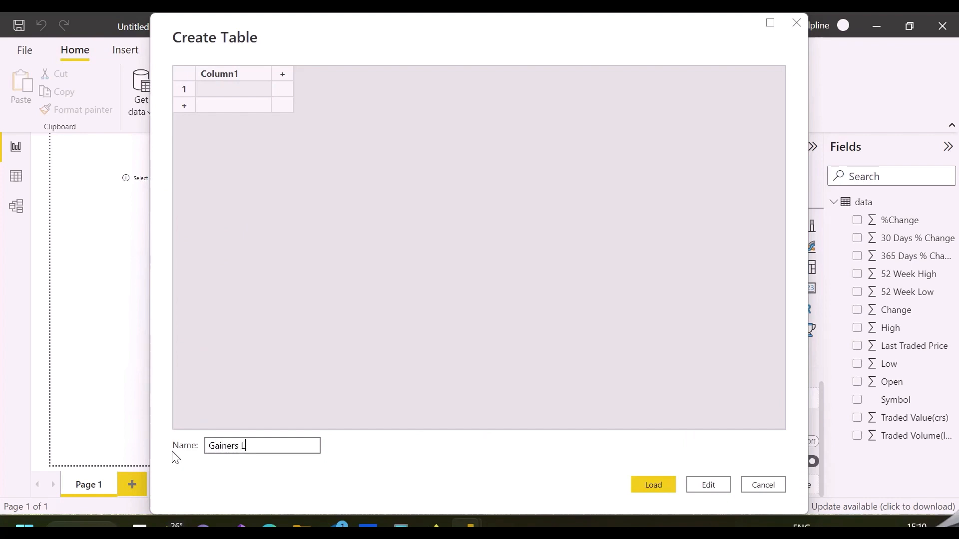
text(osers)
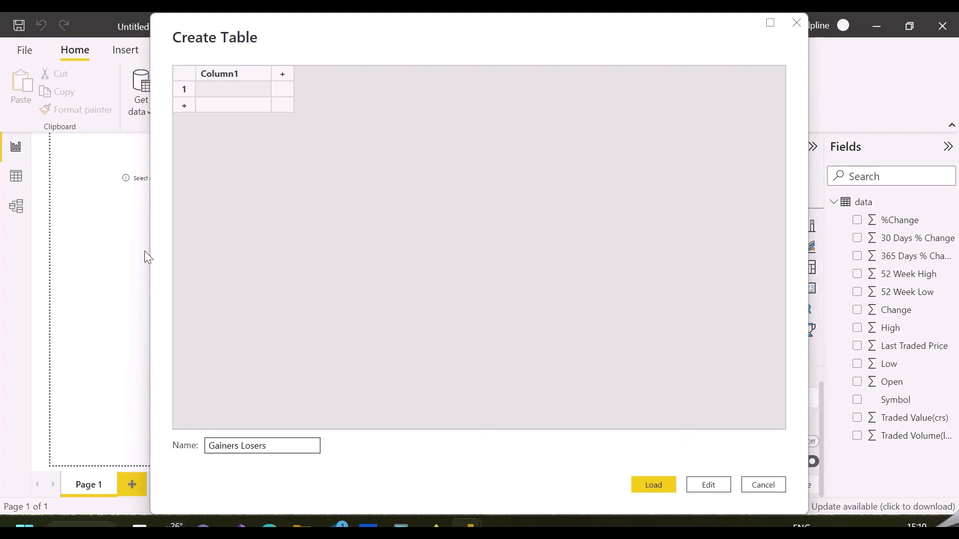
text(Category)
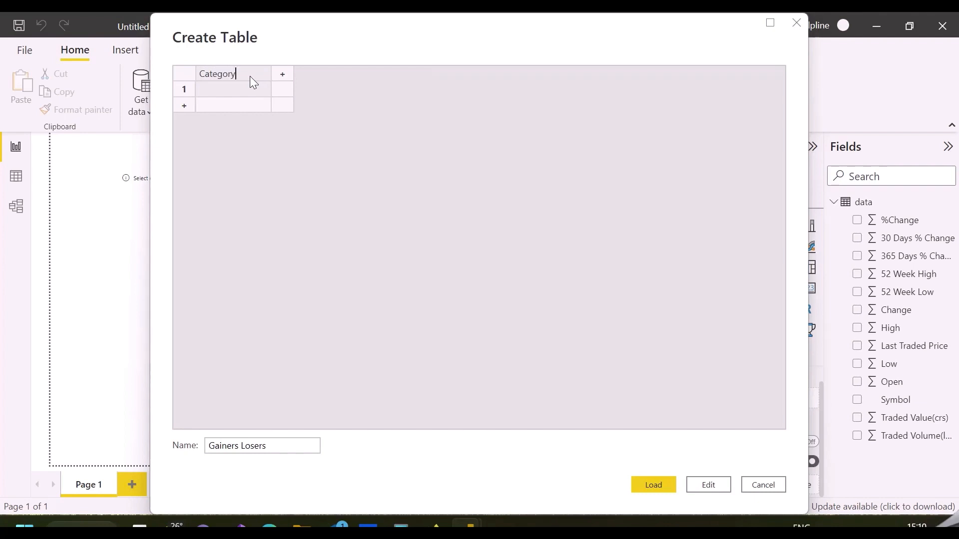
text(Top Gainers)
text(2)
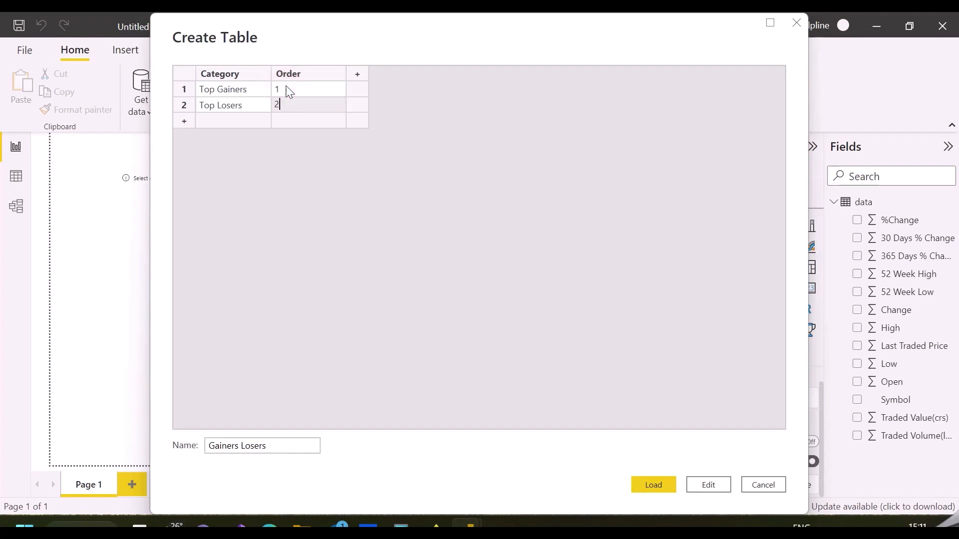
click(654, 485)
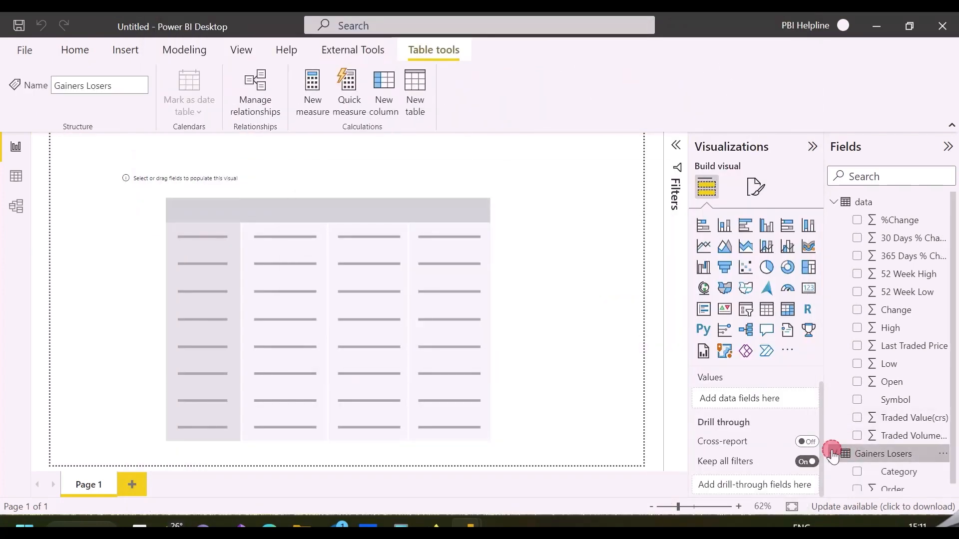
Sort Category by Order and build a matrix with Category and Symbol on rows
click(899, 464)
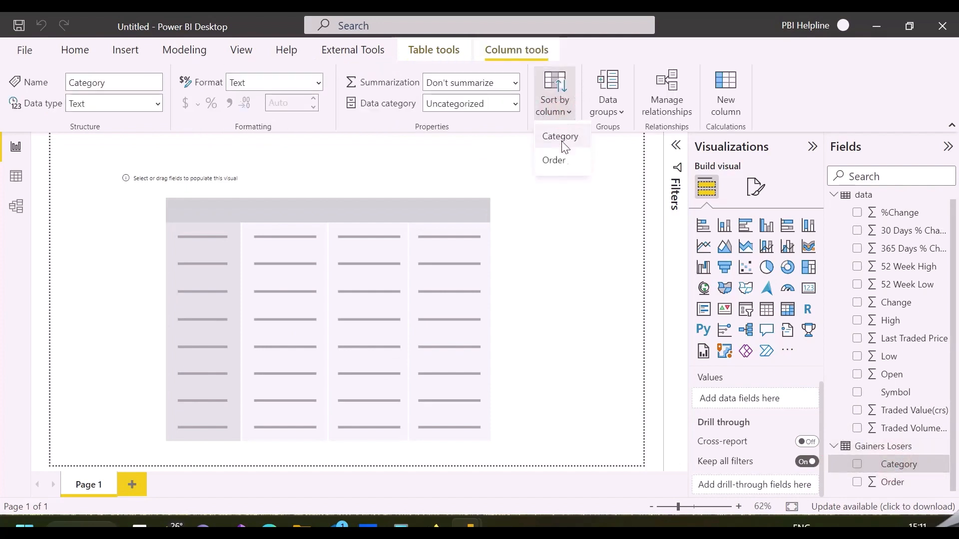
click(559, 137)
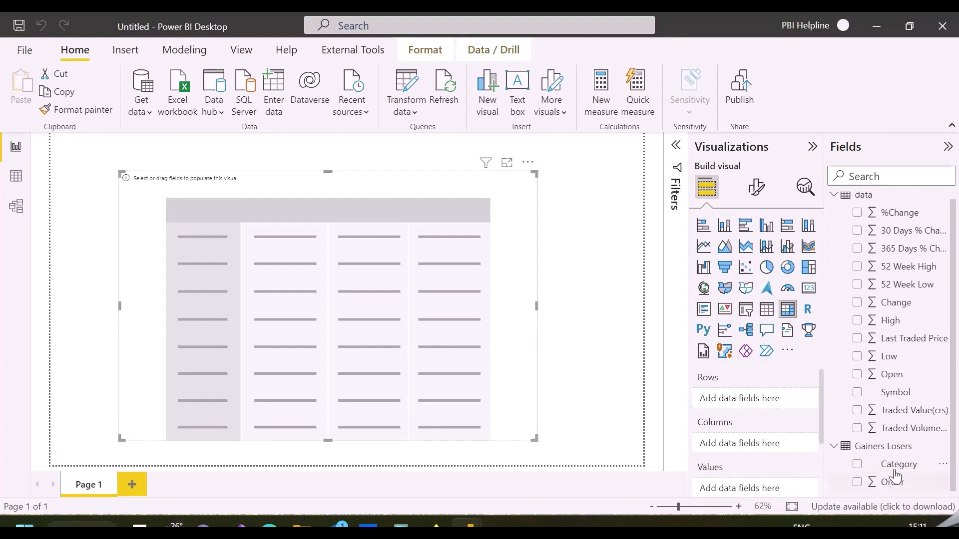
click(857, 465)
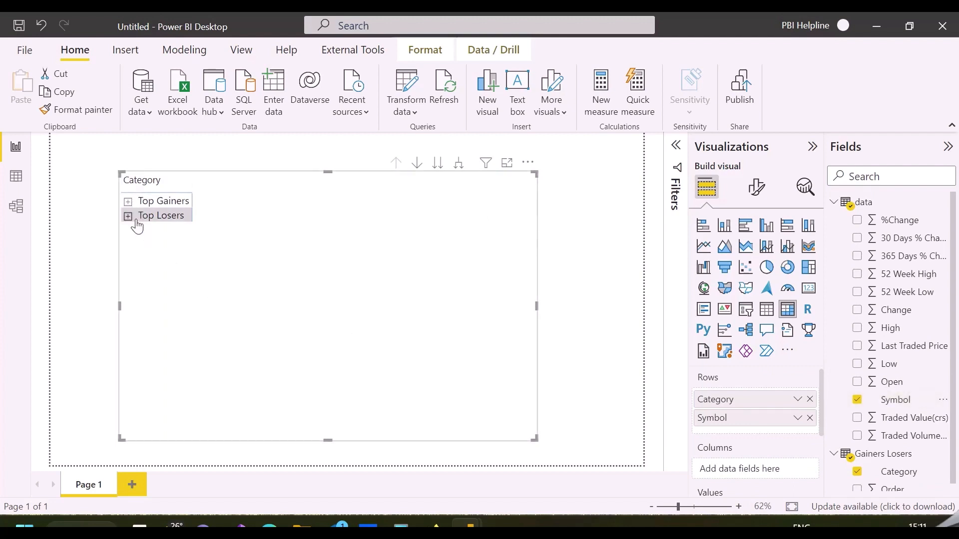
click(127, 216)
text(LT)
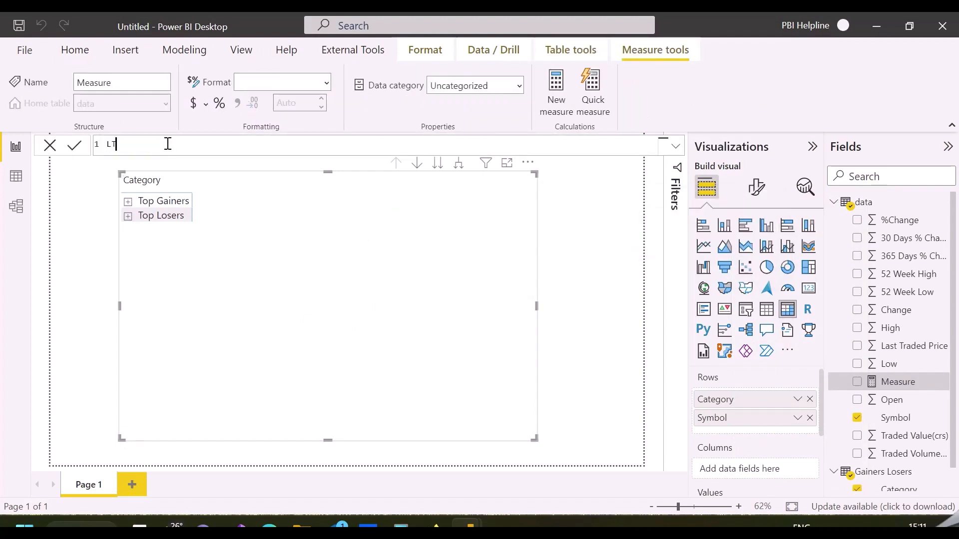
Create the LTP measure with IF(ISINSCOPE(data[Symbol]), MAX(...)) and show it in the matrix
text(P =)
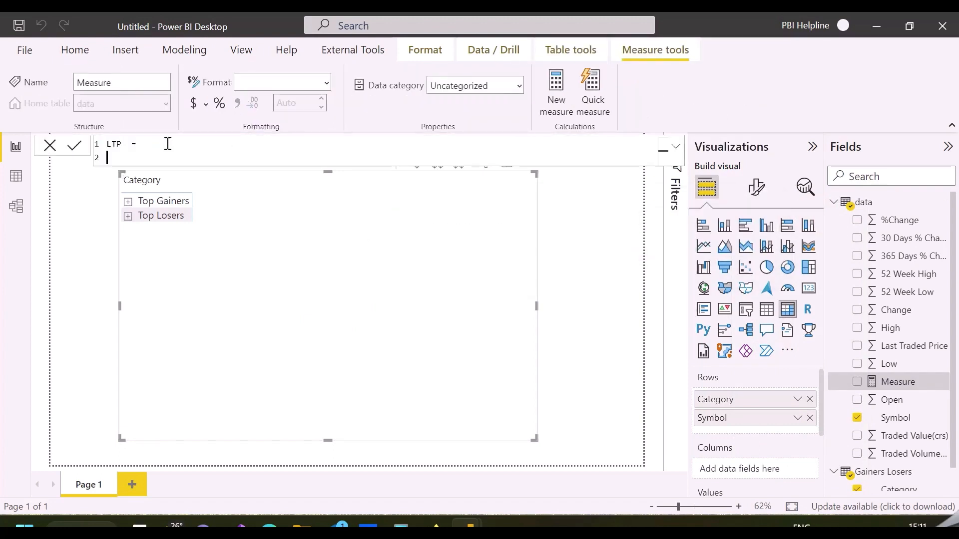
text(IF()
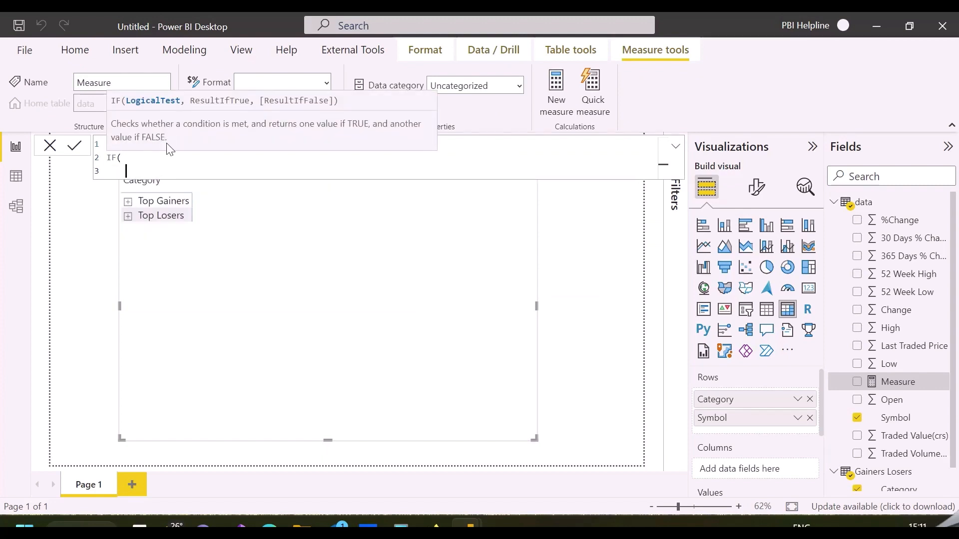
text(ISINSCOPE()
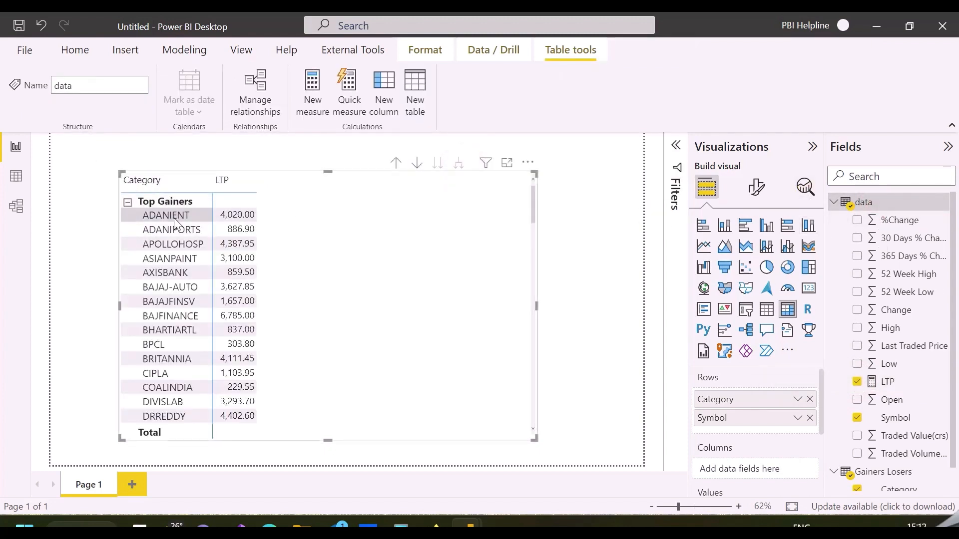
mouse_move(172, 402)
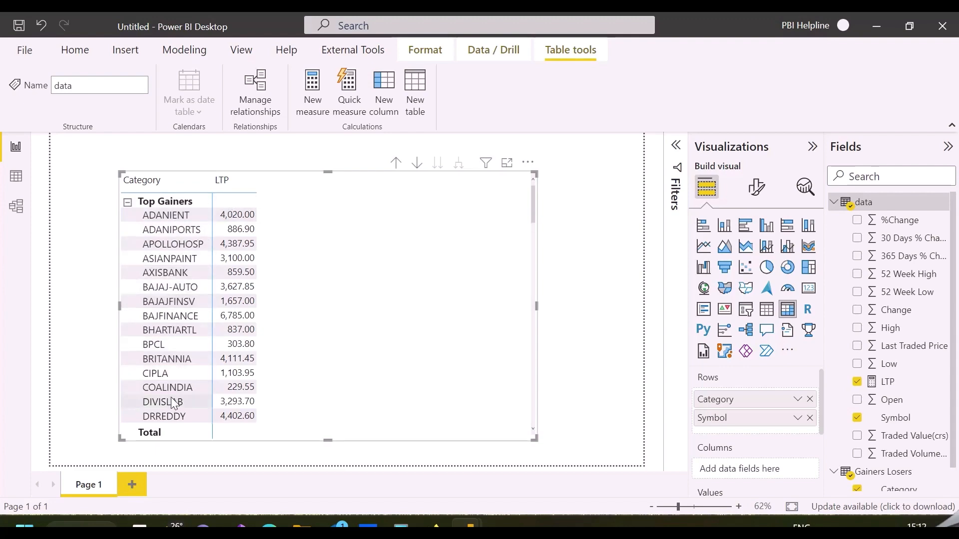
scroll(down, 3)
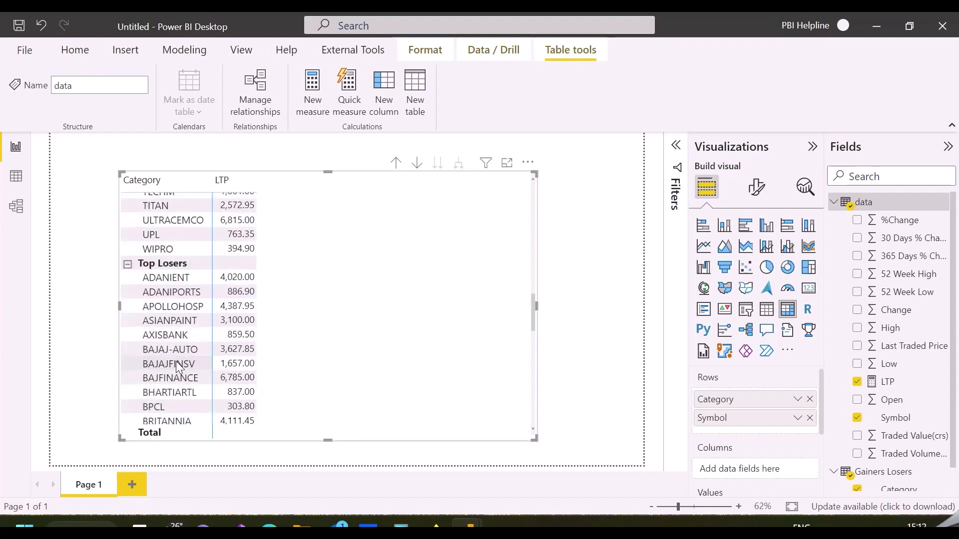
mouse_move(168, 406)
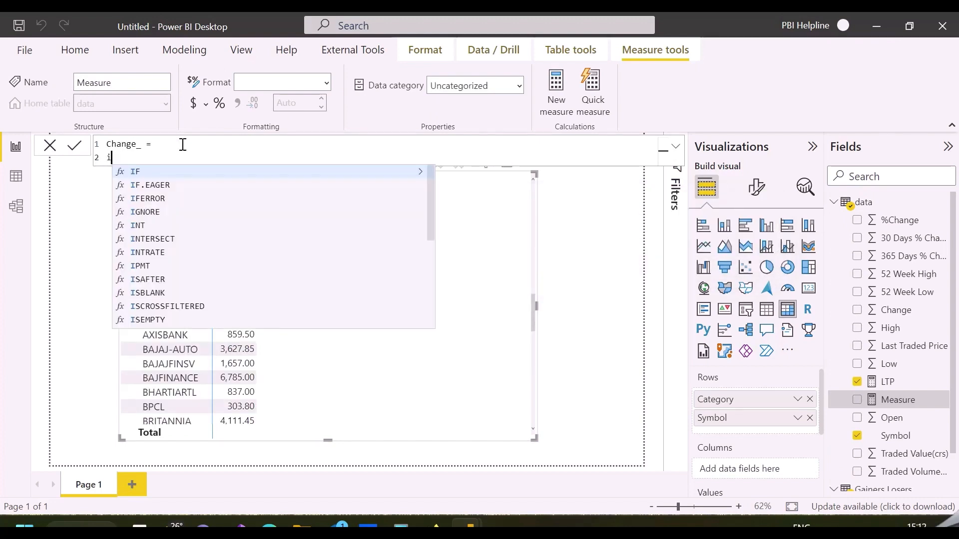
Create the Change_ measure with ISINSCOPE and MAX(data[Change]) and add it beside LTP
text(IF()
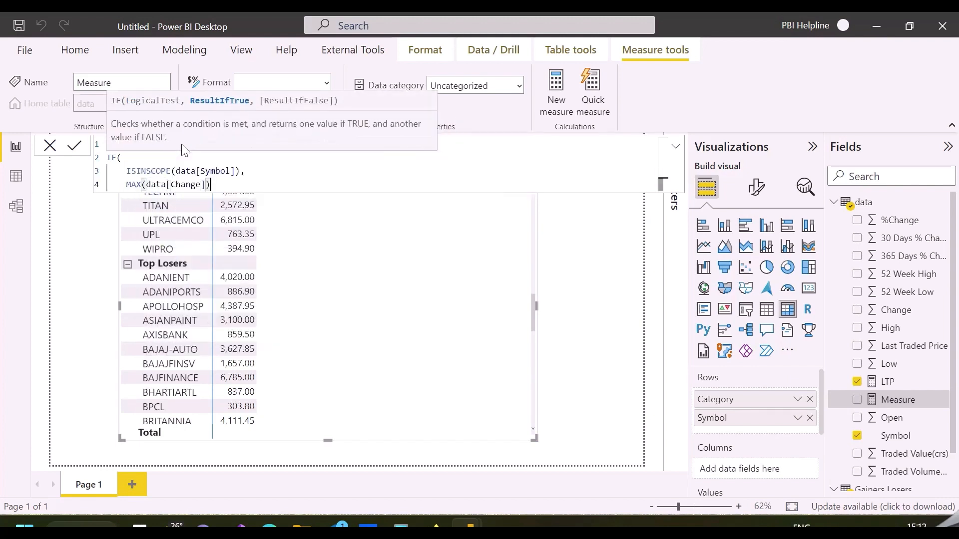
click(74, 145)
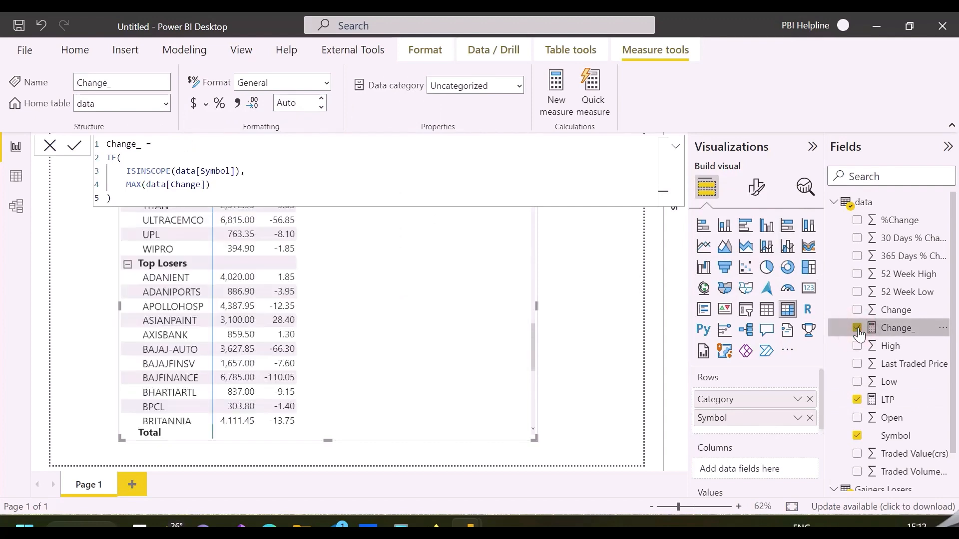
click(857, 328)
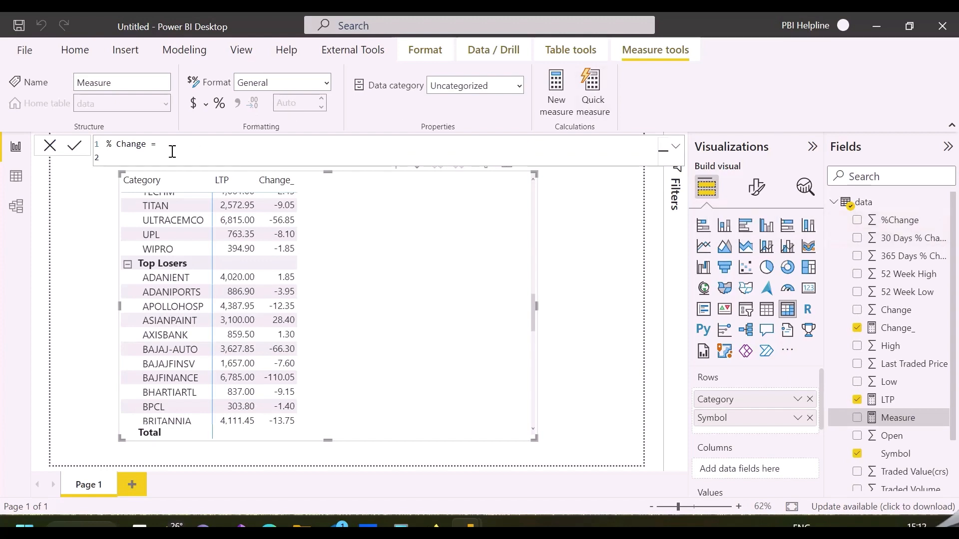
Create the % Change measure using ISINSCOPE and DIVIDE by 100 and commit it
text(IF()
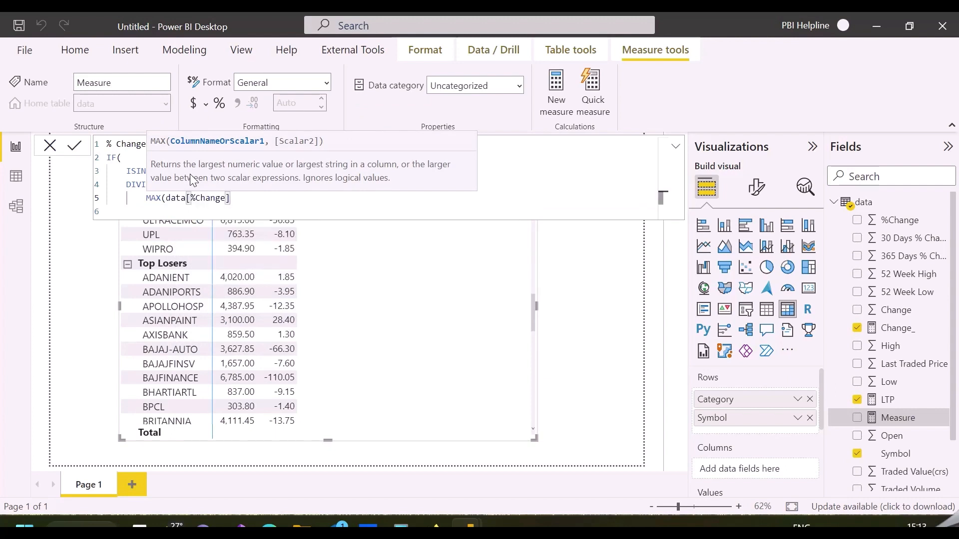
text(,100))
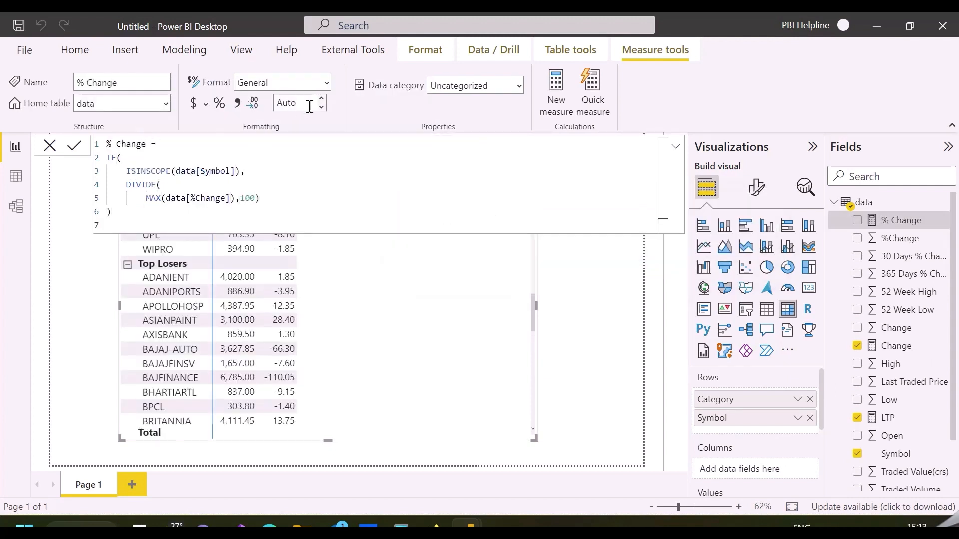
click(219, 103)
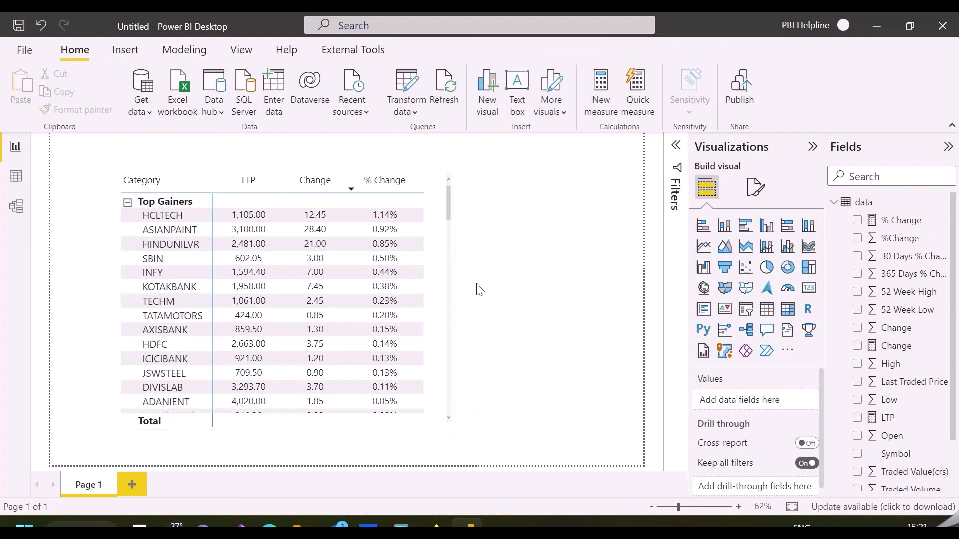
Write the Rank measure with ISINSCOPE, SWITCH and RANKX over ALLSELECTED symbols, ascending for Top Losers
click(865, 202)
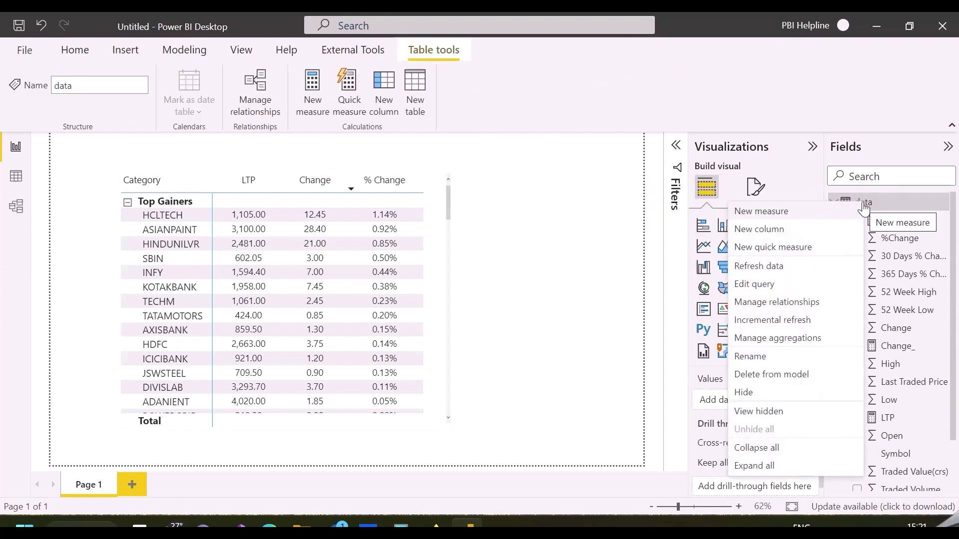
click(478, 161)
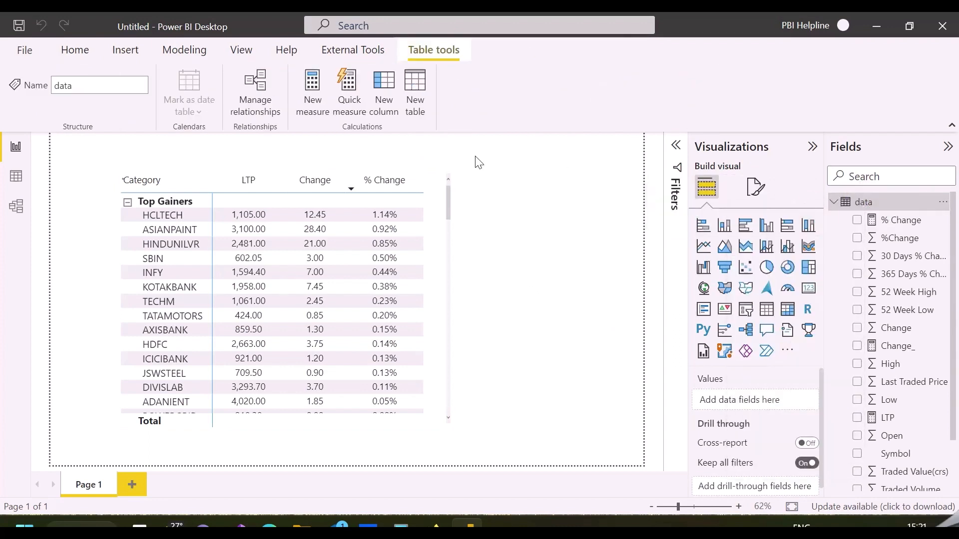
click(313, 95)
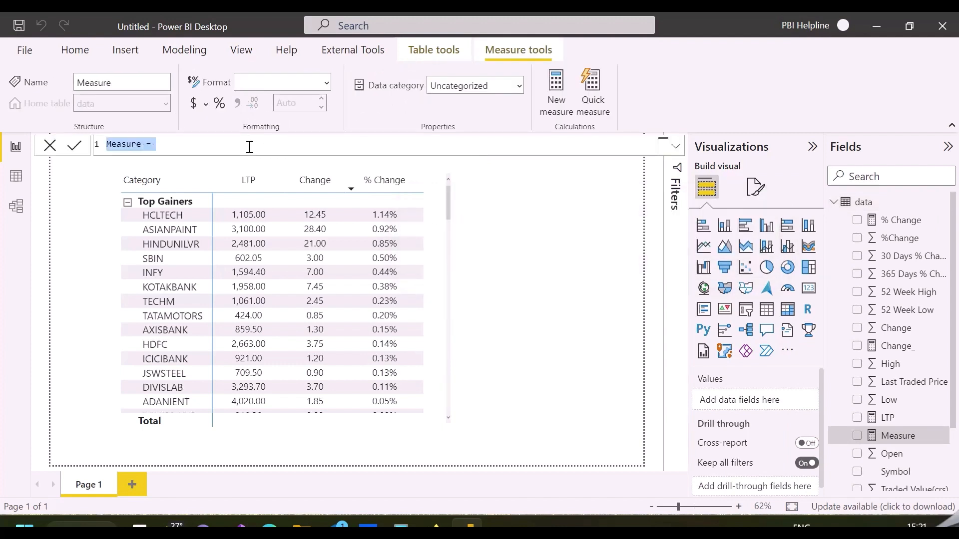
text(Rank)
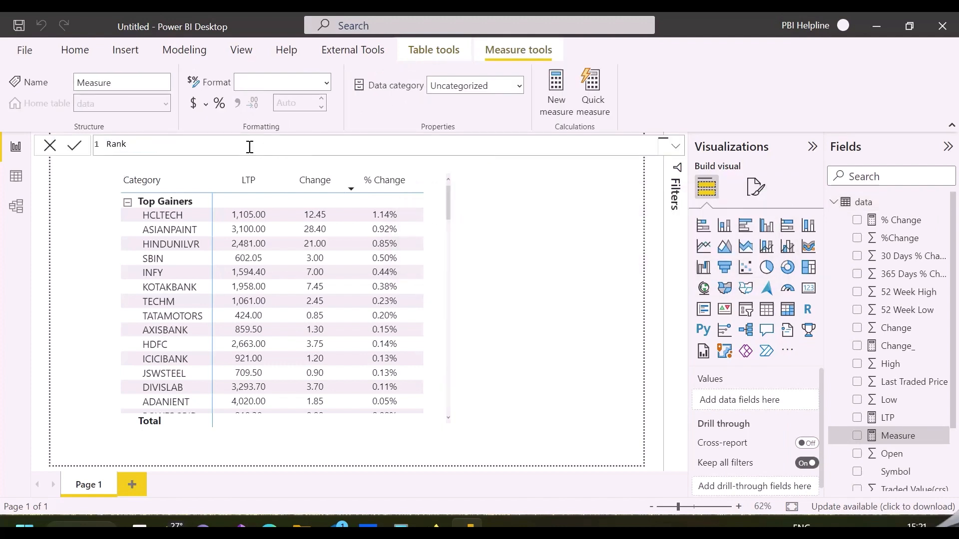
text(=)
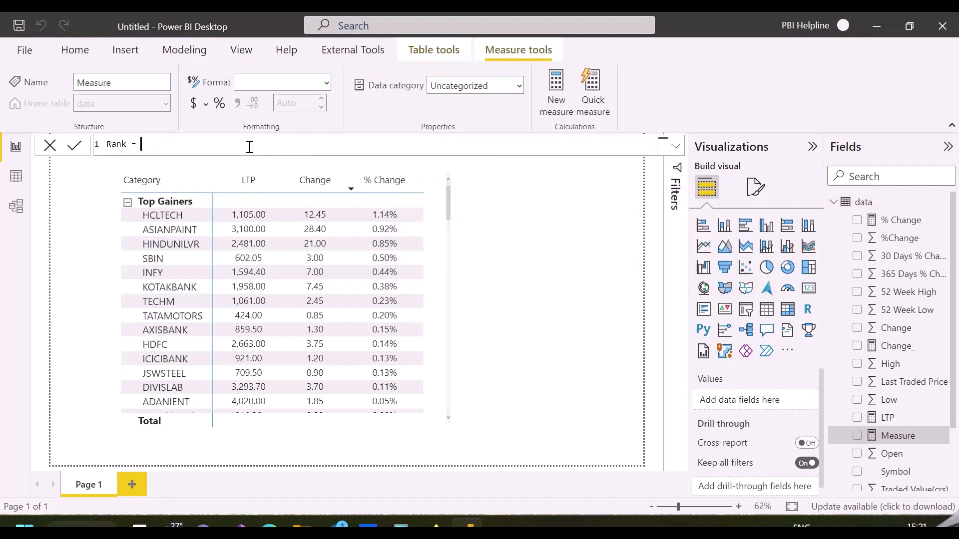
text(IF()
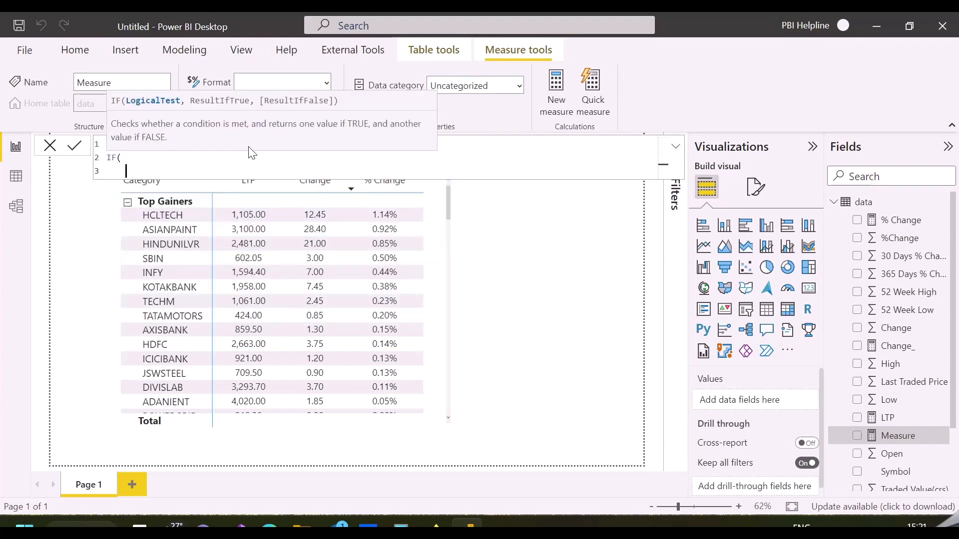
text(ISINSCOPE(symbol)
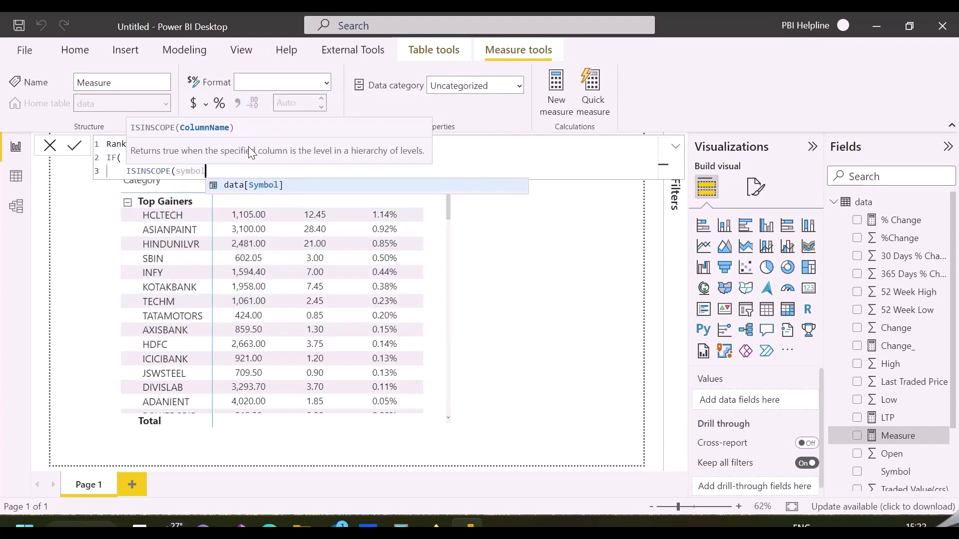
text(SWITCH()
text(SELECTEDVALUE('Gainers Losers'[Category]), "Top)
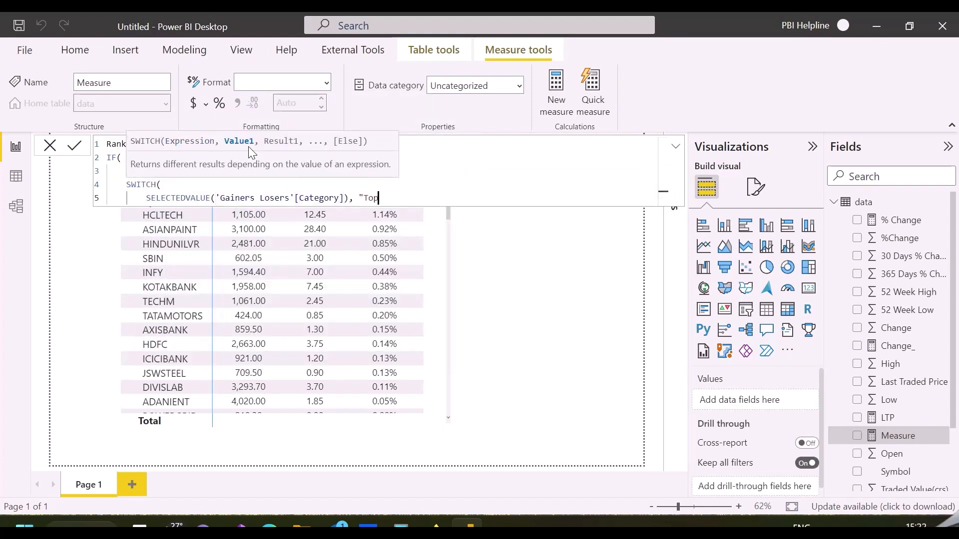
text(RANKX()
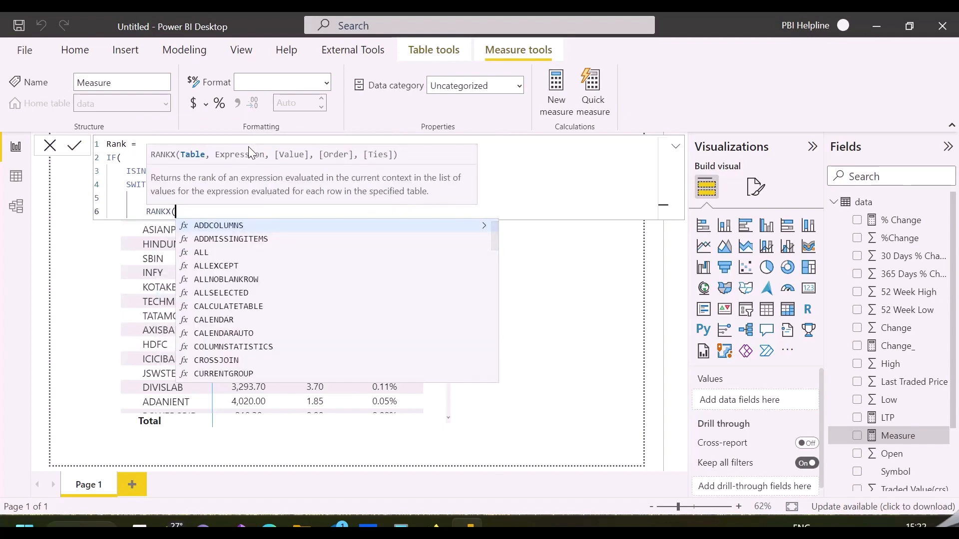
text(ALLSELECTED(symbol)
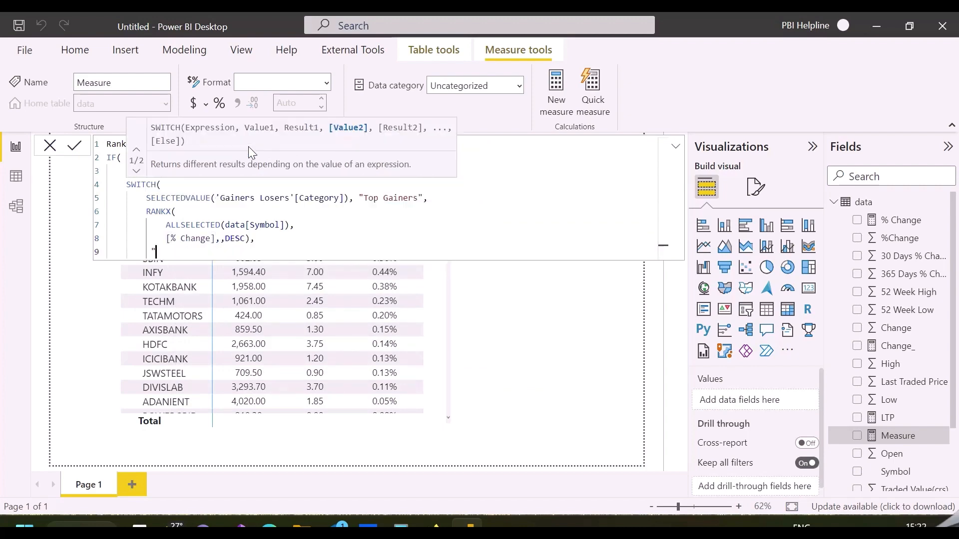
text("Top Losers",)
text([% Change],,ASC)
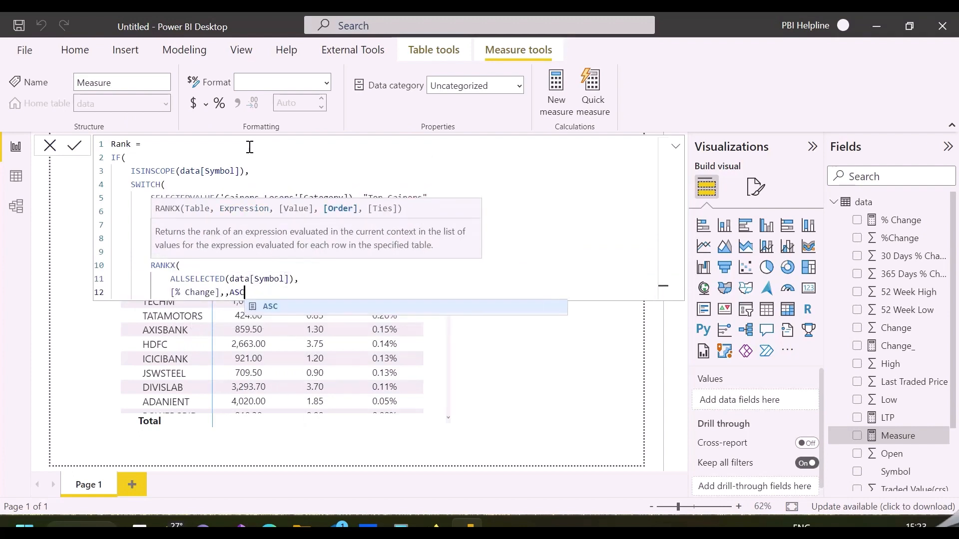
click(74, 146)
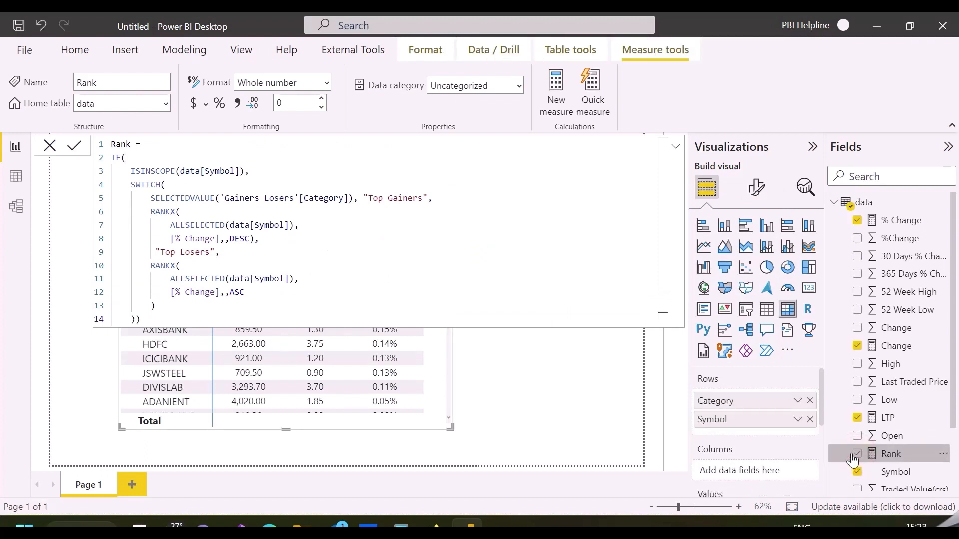
Add Rank to the matrix and review the ranked gainers and losers
click(857, 455)
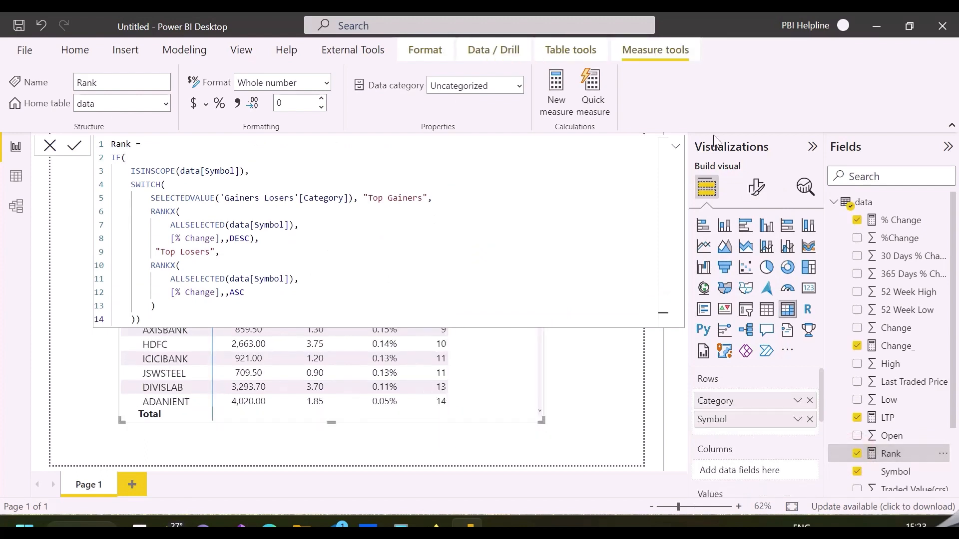
click(75, 146)
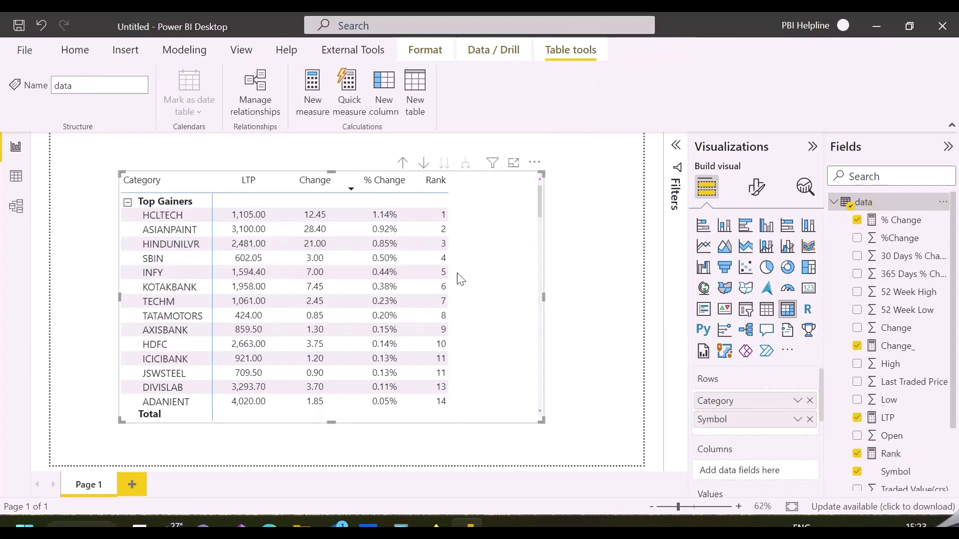
scroll(down, 3)
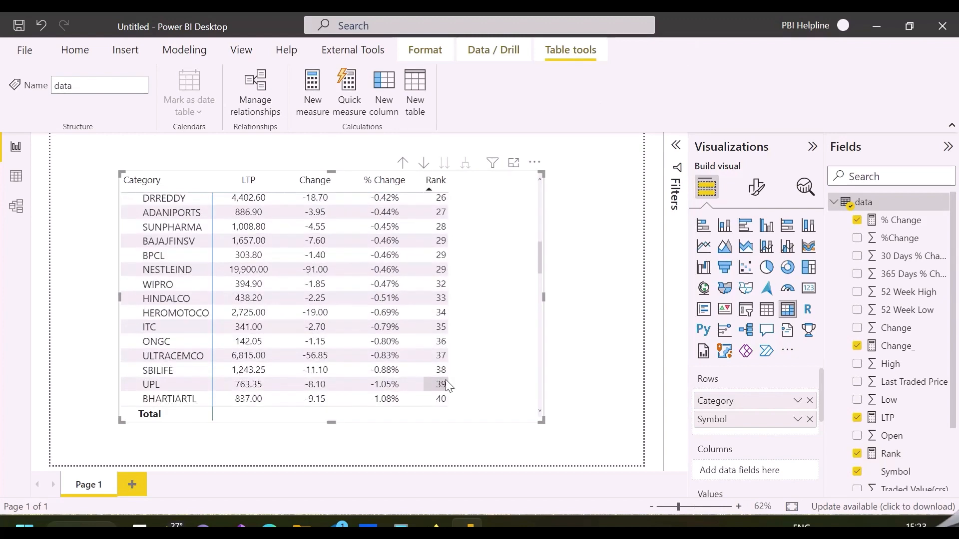
scroll(down, 3)
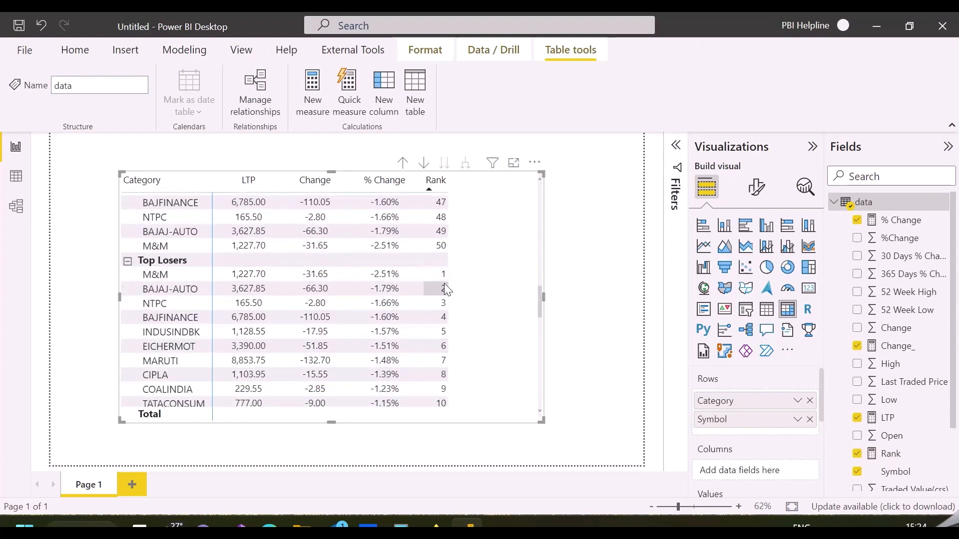
scroll(down, 3)
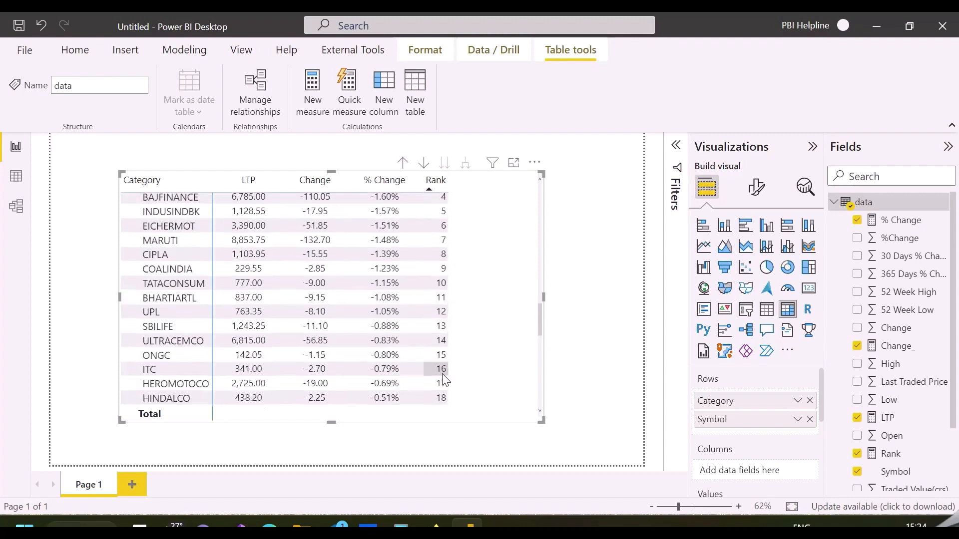
scroll(down, 3)
text(Filter Condition =)
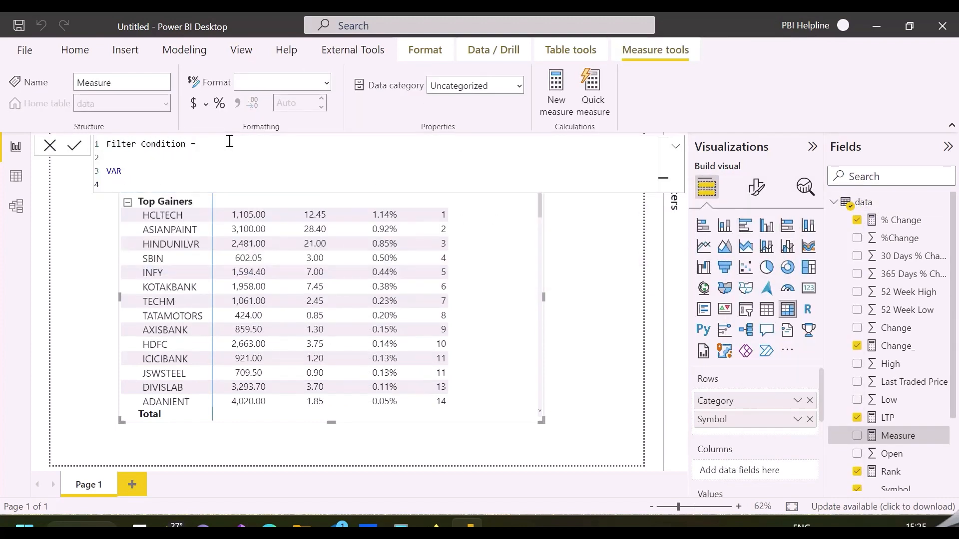
Define _Gainers and _losers variables via CALCULATETABLE of symbols with positive and negative change
text(_Gainers =)
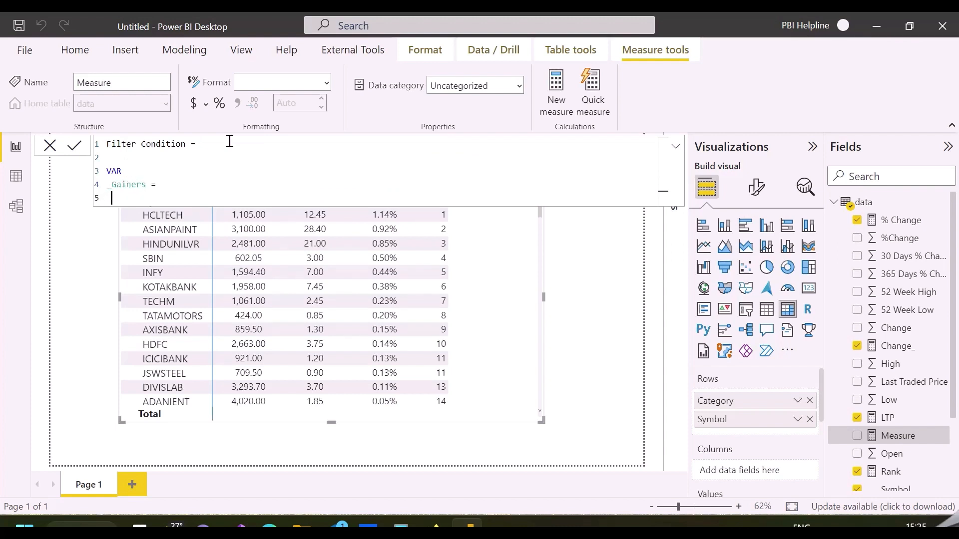
text(calculate)
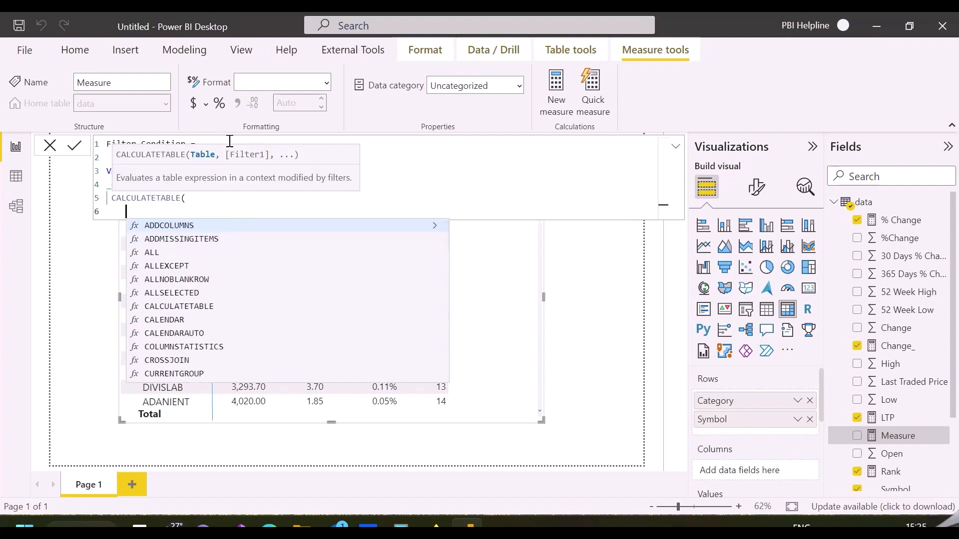
text(VALUES(symbo)
text(data[Change)
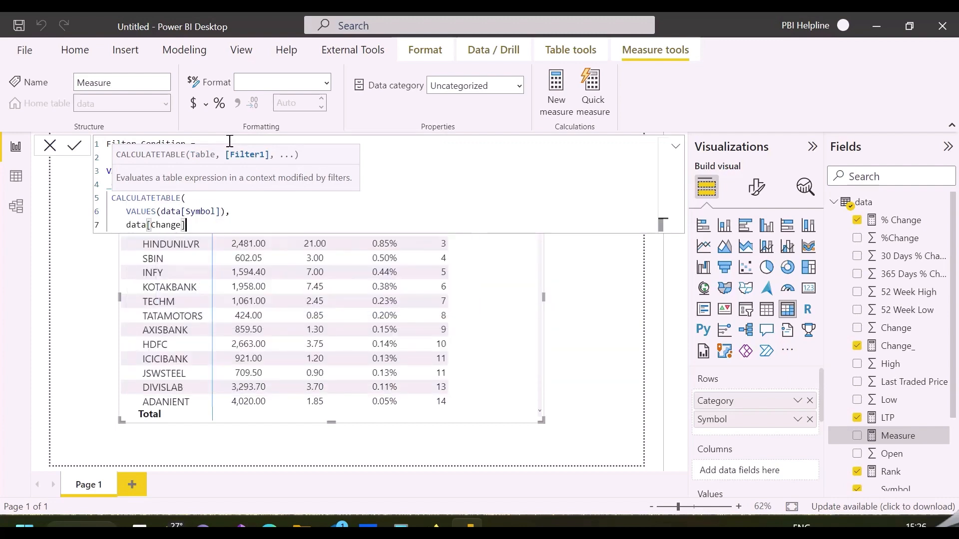
text(> 0)
text(_loser)
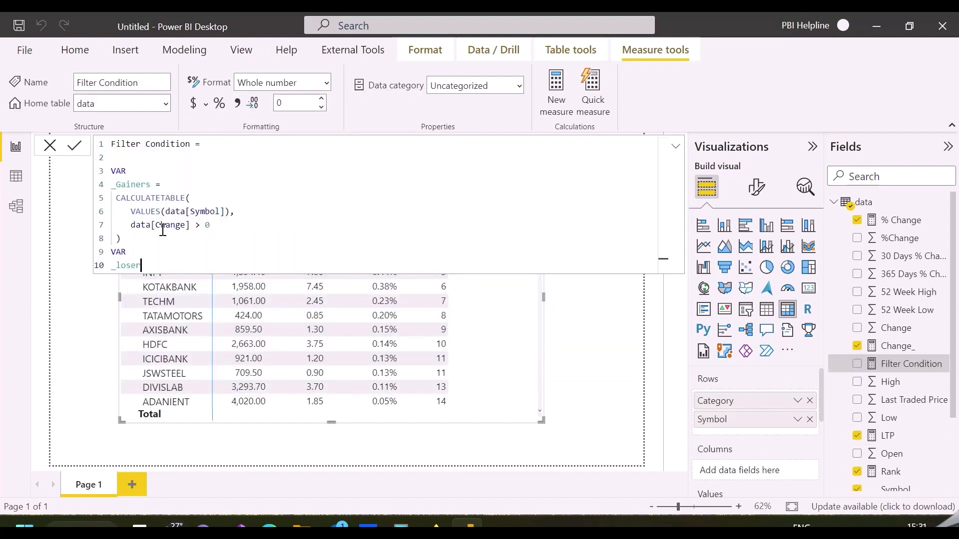
text(CALCULATETABLE()
text([Rank)
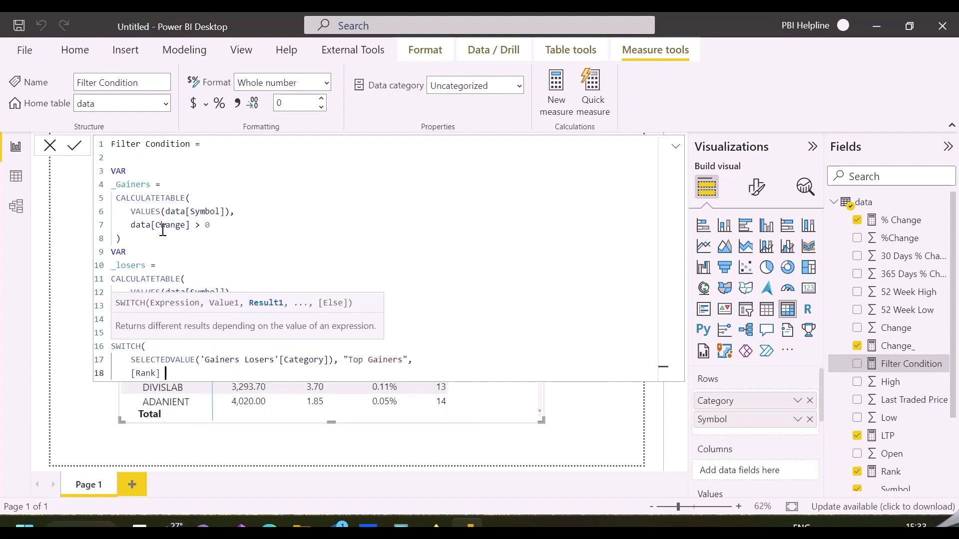
Return INT(SWITCH(...)) true when Rank <= 5 and the symbol is in _Gainers or _losers, and commit
text(<= 5 && MAX(data[Symbol]) IN)
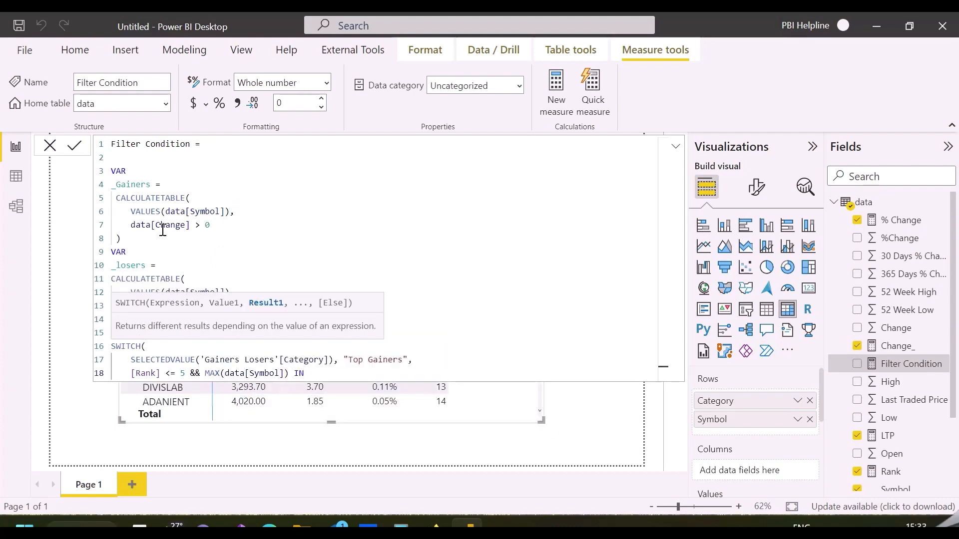
text(_Gainers,)
text([Rank] <=)
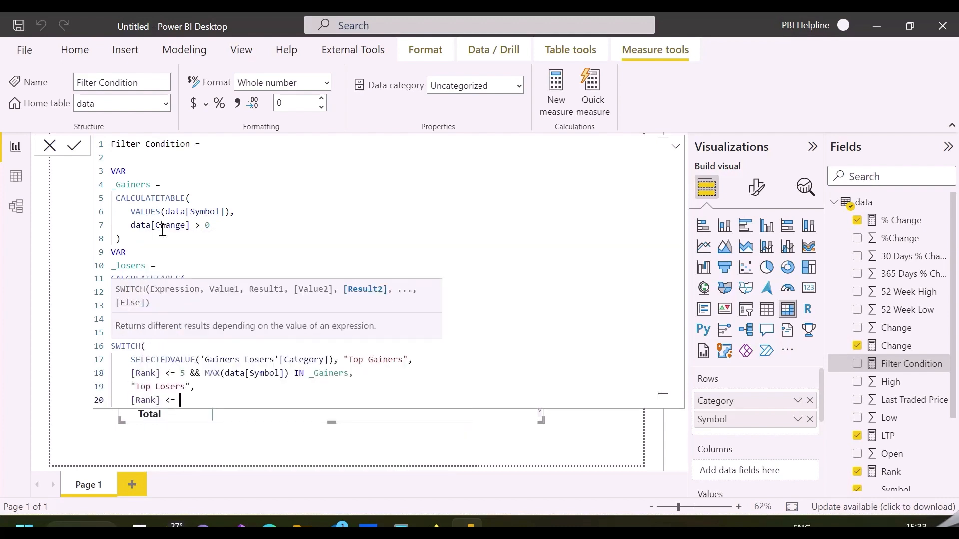
text(5 && MAX(data[Symbol]) IN _losers)
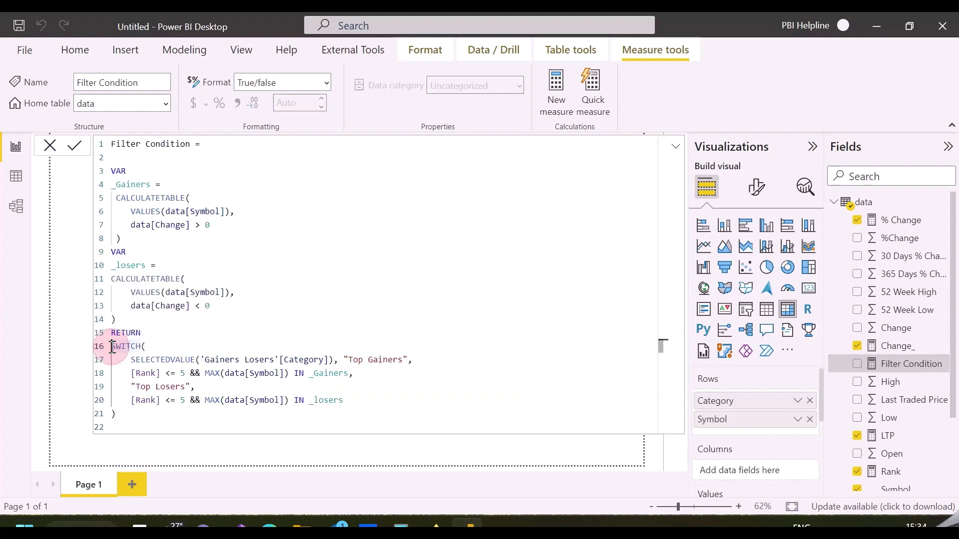
text(INT()
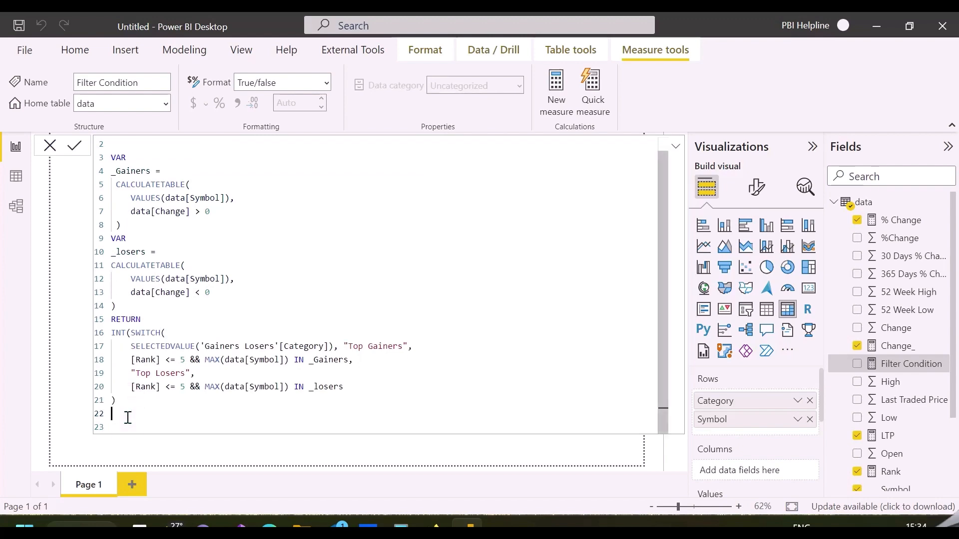
click(73, 146)
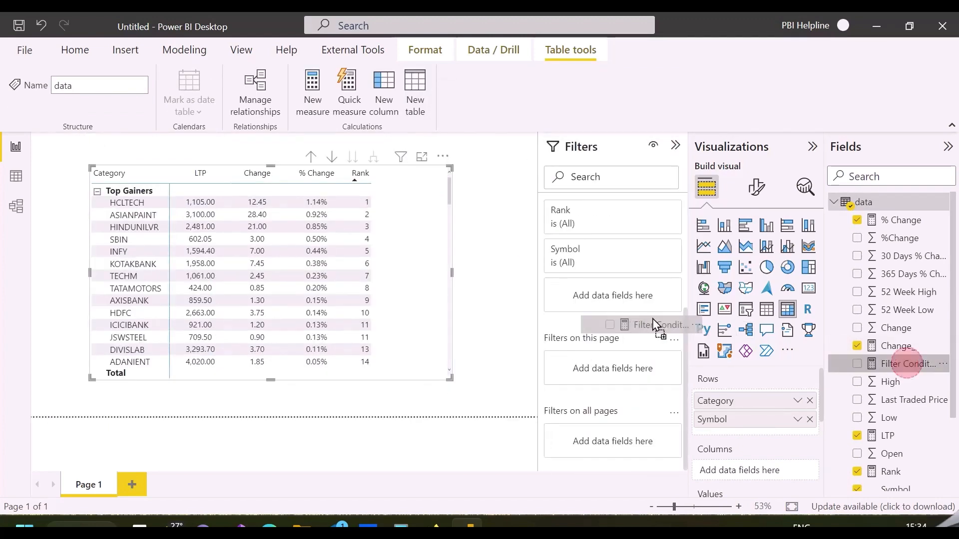
Filter the matrix to ranks less than or equal to 5
click(612, 374)
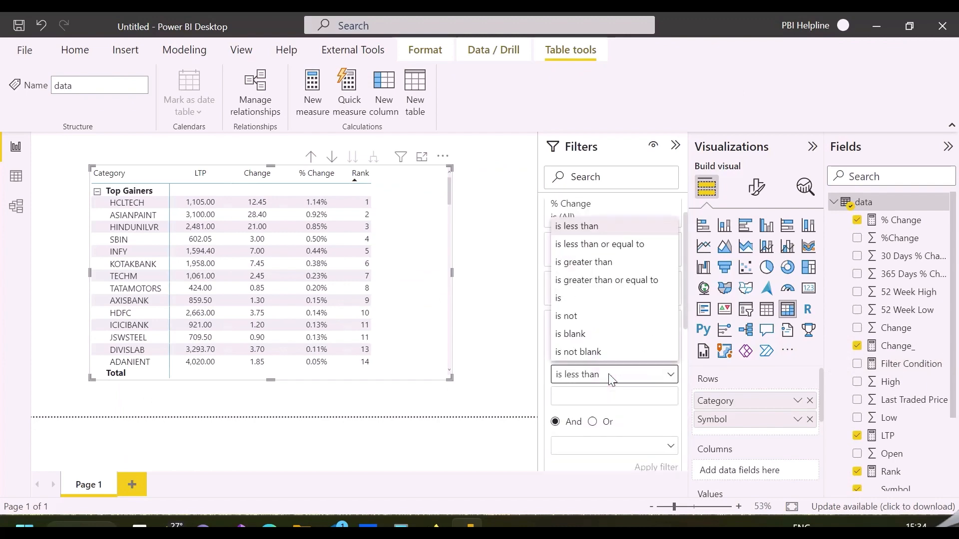
click(557, 300)
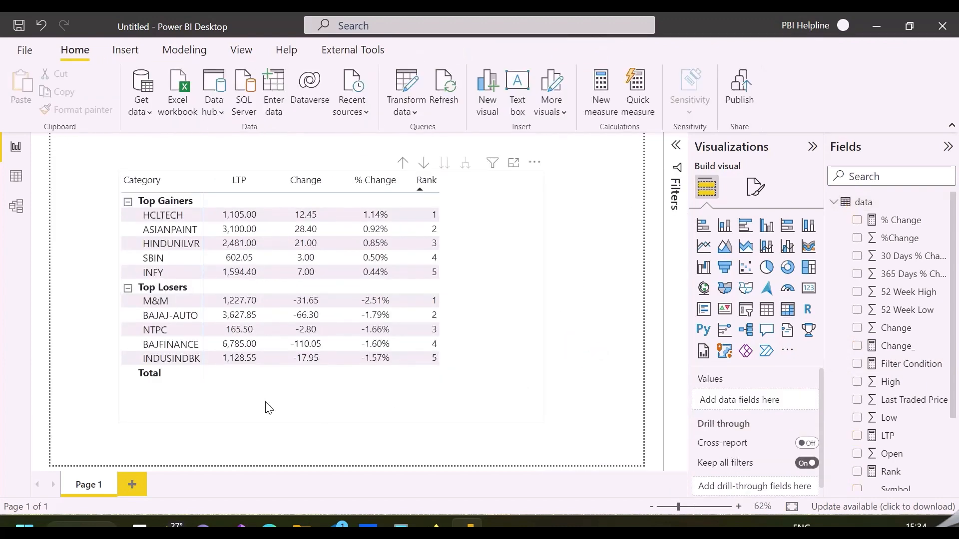
mouse_move(173, 272)
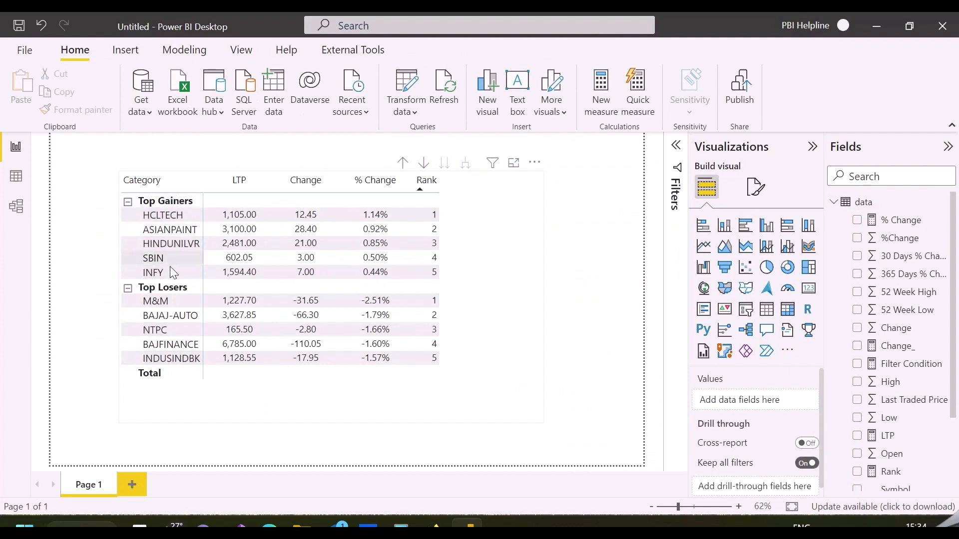
mouse_move(375, 273)
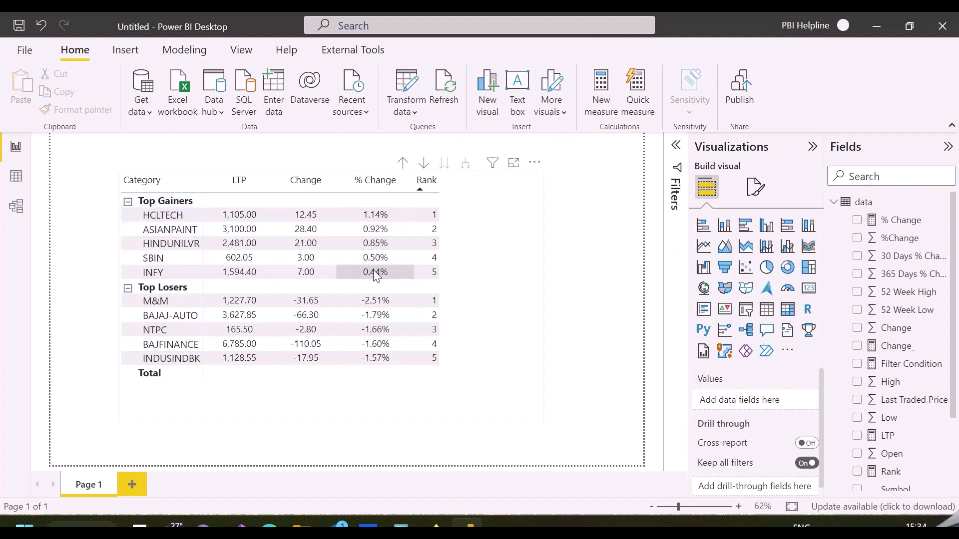
mouse_move(436, 288)
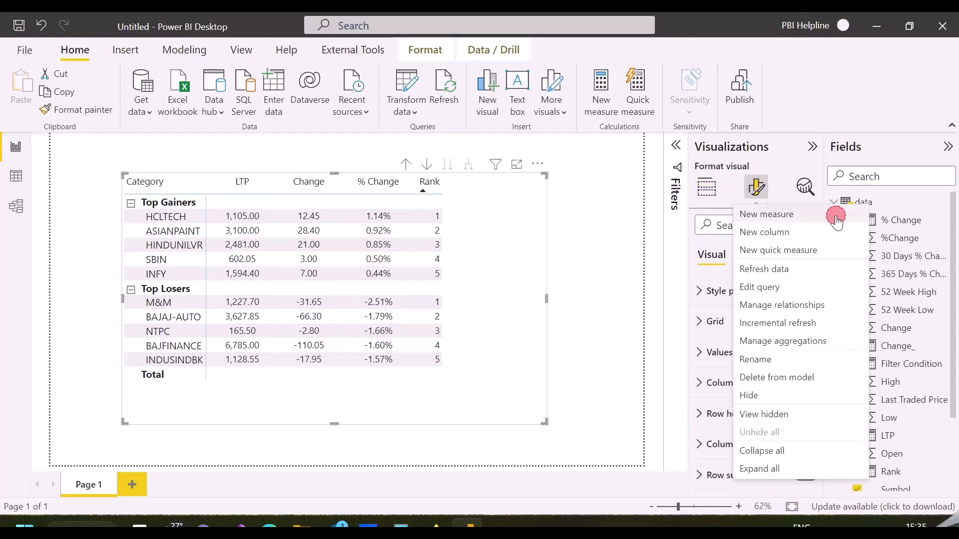
Create the Rank Format measure returning transparent white "#FFFFFF00"
click(766, 214)
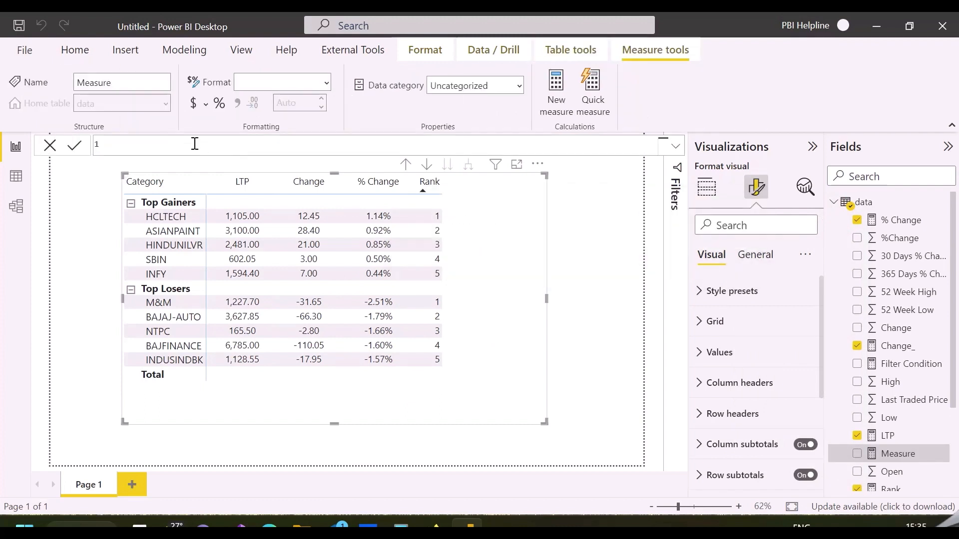
text(Rank Format =)
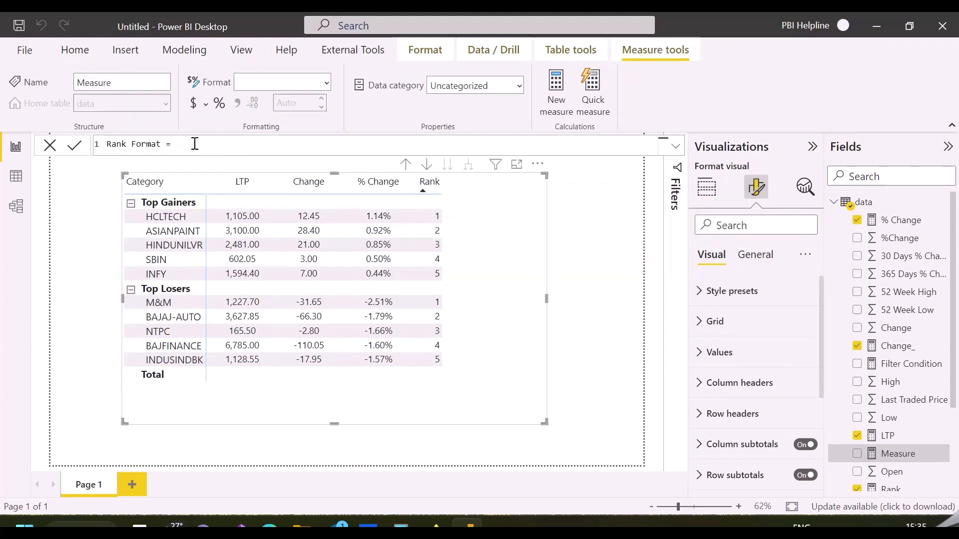
text("#)
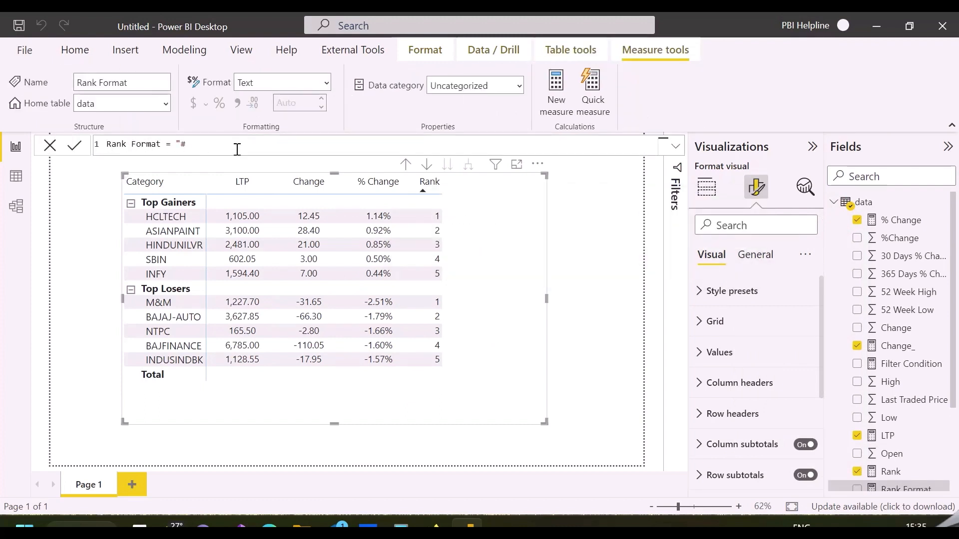
Create the % Change_ measure prefixing "+" for positive values with FORMAT "0.00" and commit it
right_click(861, 201)
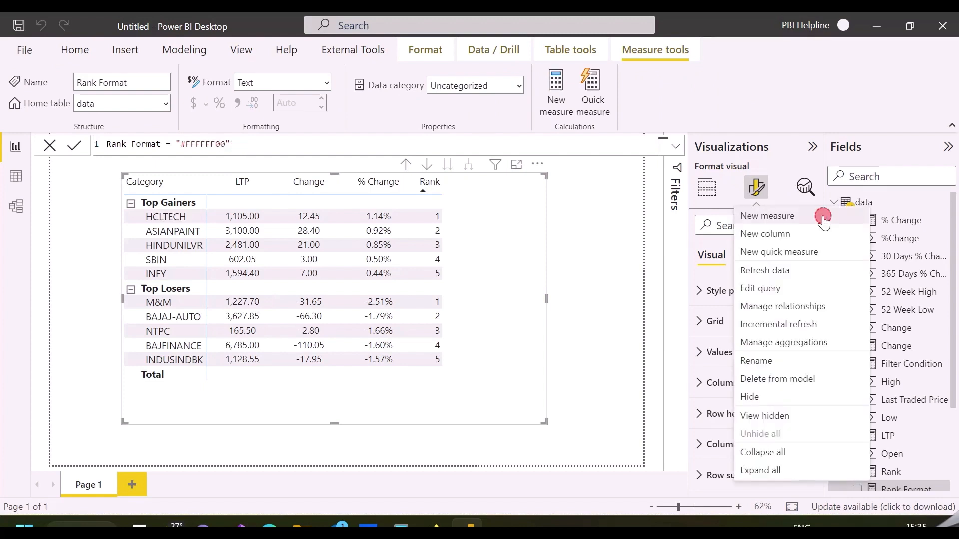
click(767, 216)
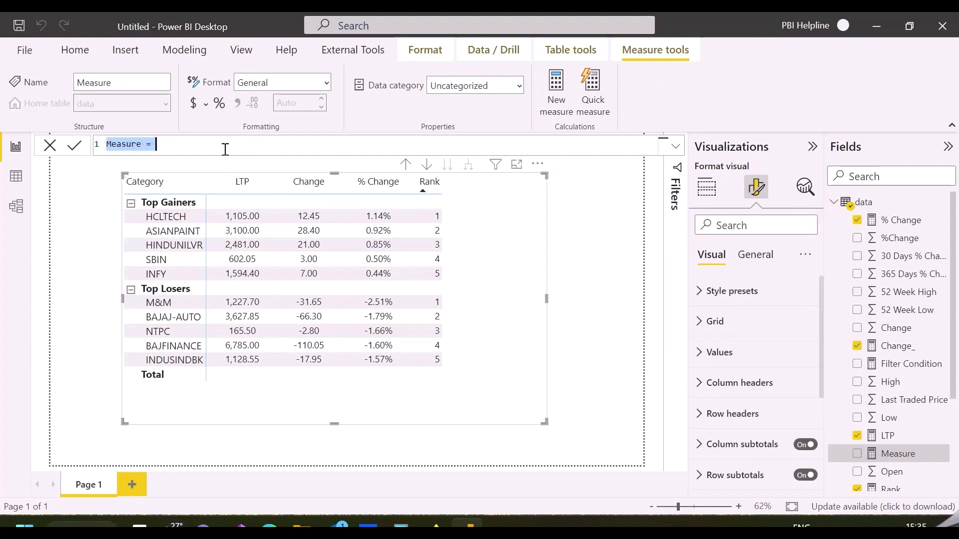
text(IF()
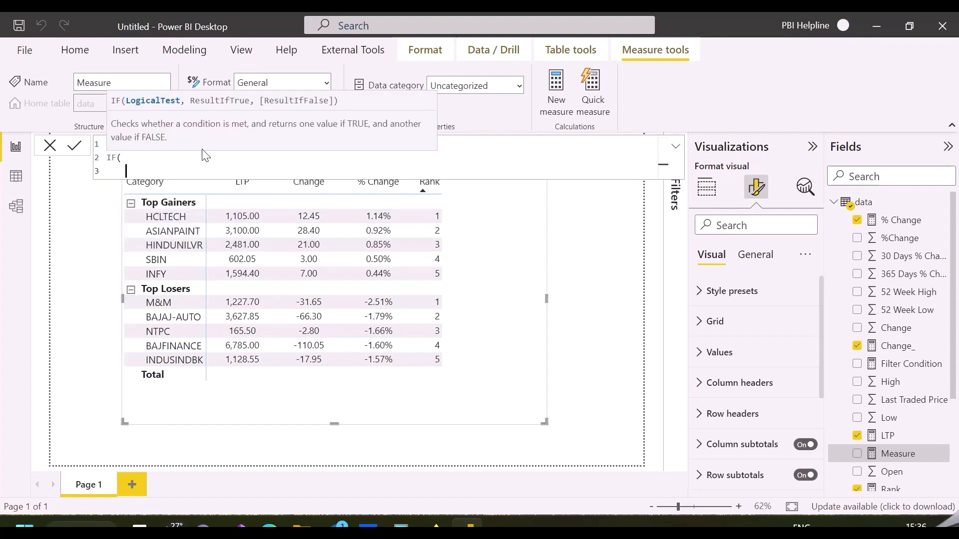
text([% Change] > 0 , "+")
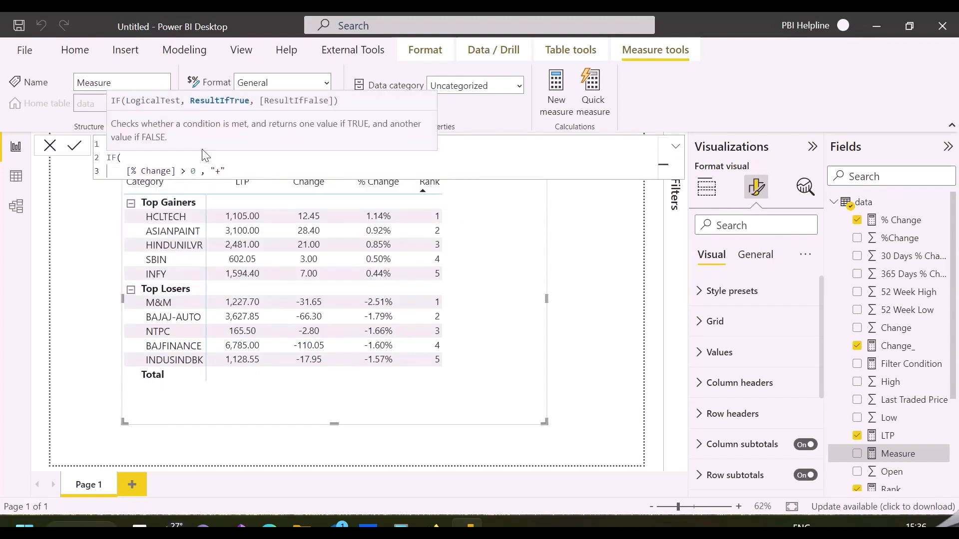
text(& FORMAT([% Change], "0.00)
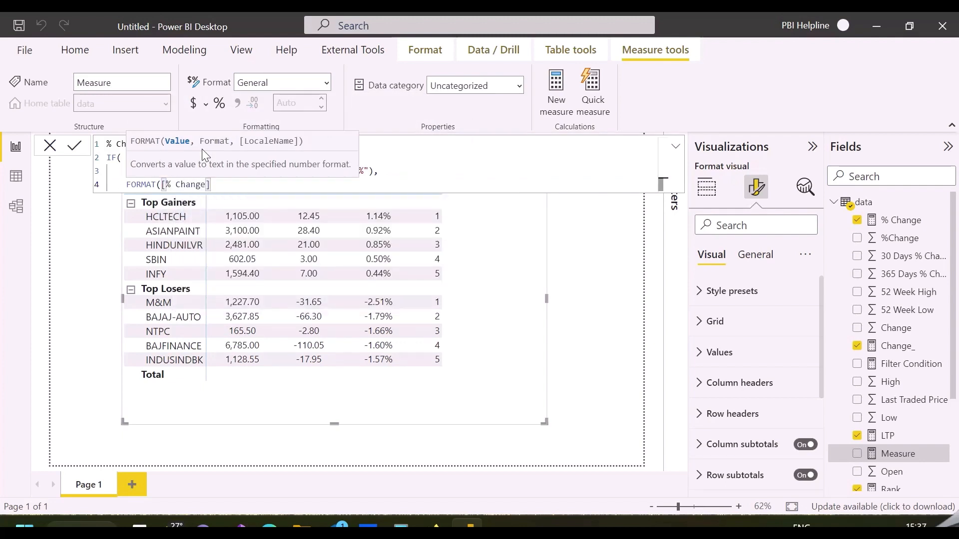
click(74, 146)
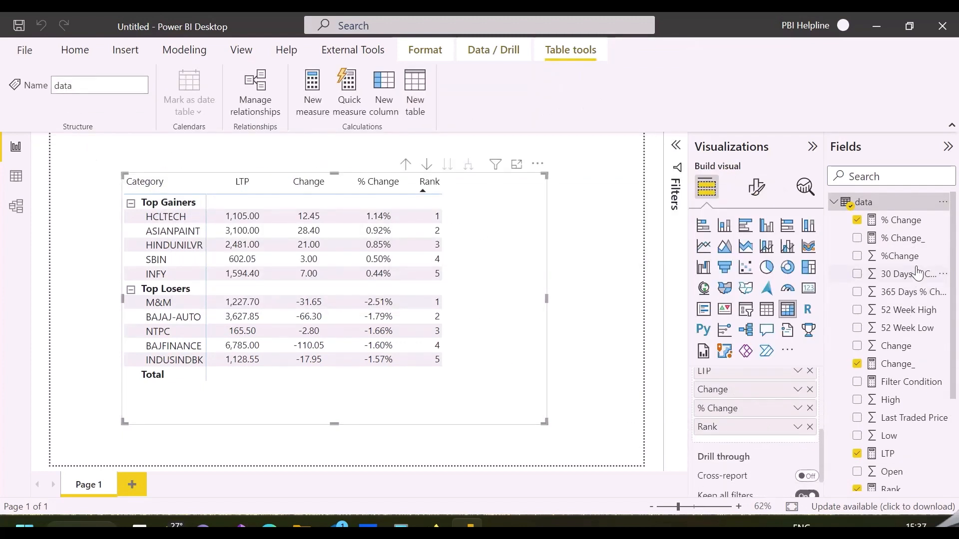
Swap the matrix's % Change value for the signed % Change_ measure
click(856, 237)
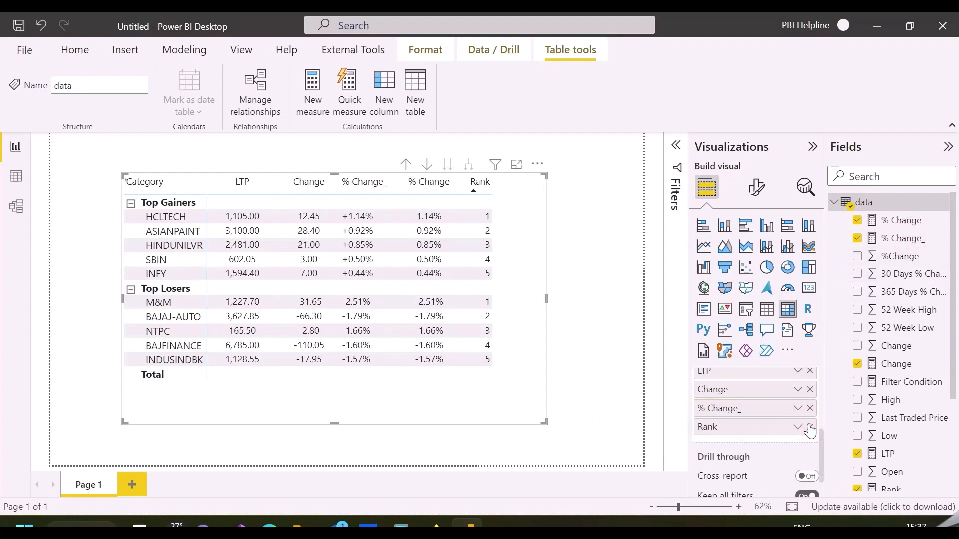
click(857, 219)
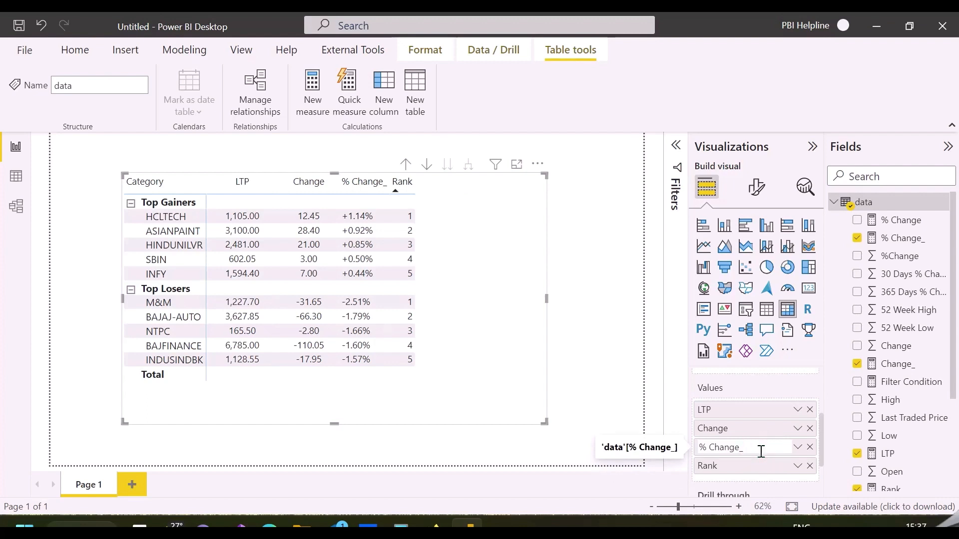
click(798, 448)
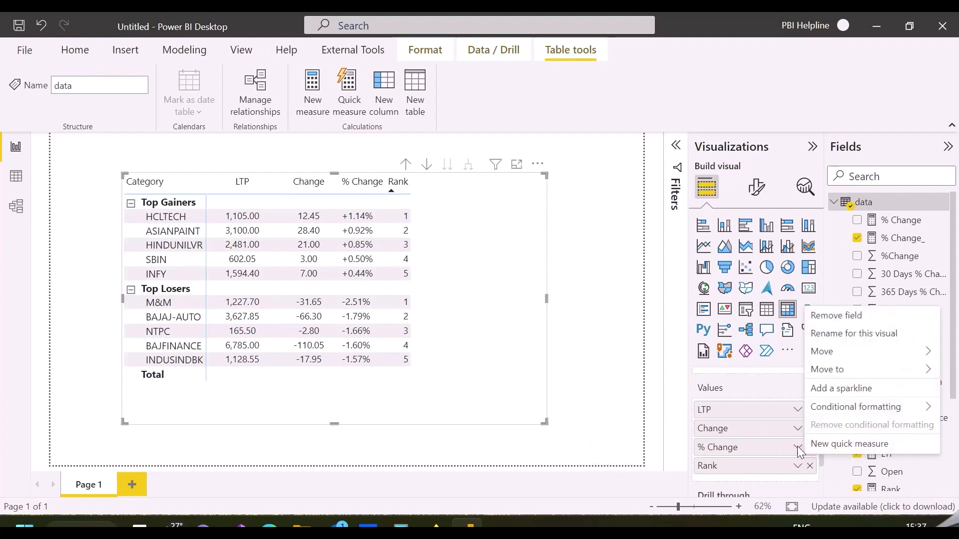
Add icon conditional formatting to % Change using the green-up/red-down arrow style
click(856, 406)
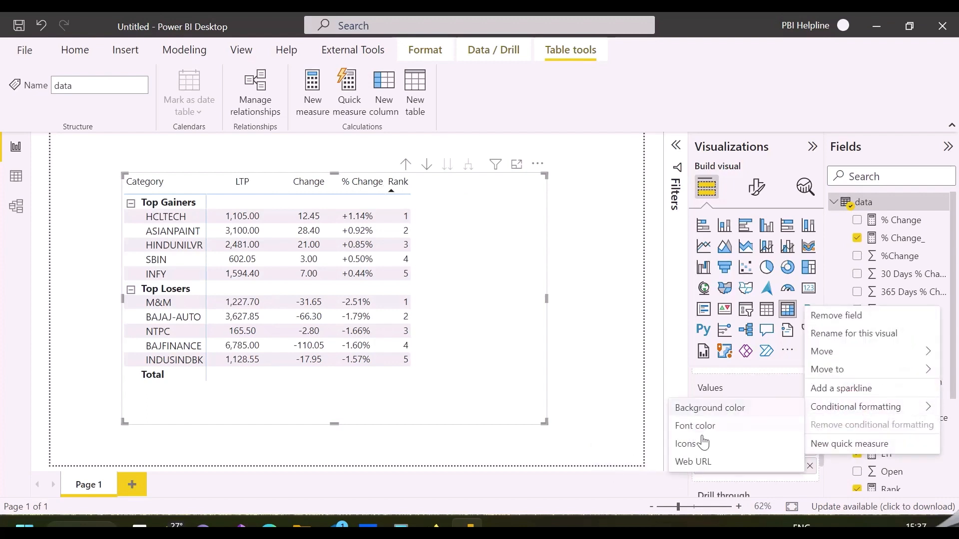
click(687, 444)
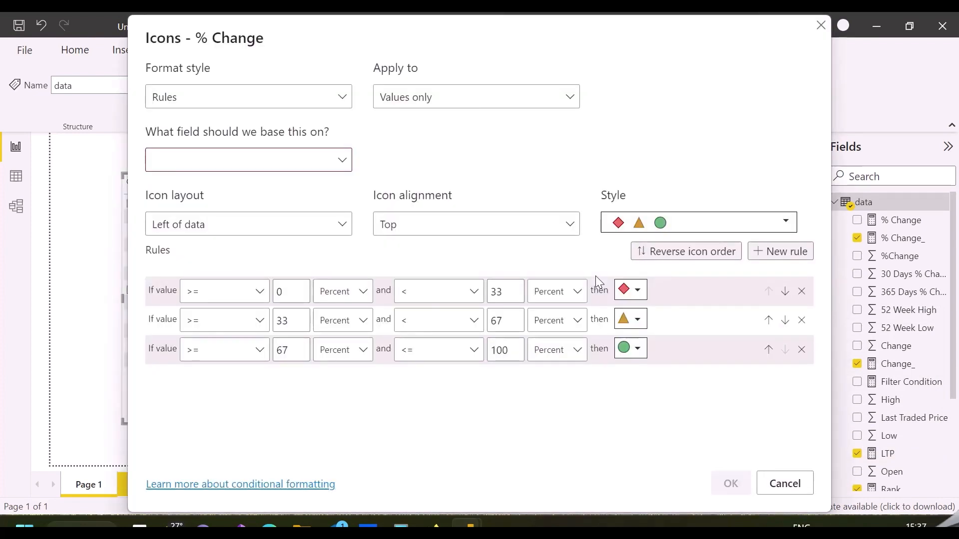
click(784, 222)
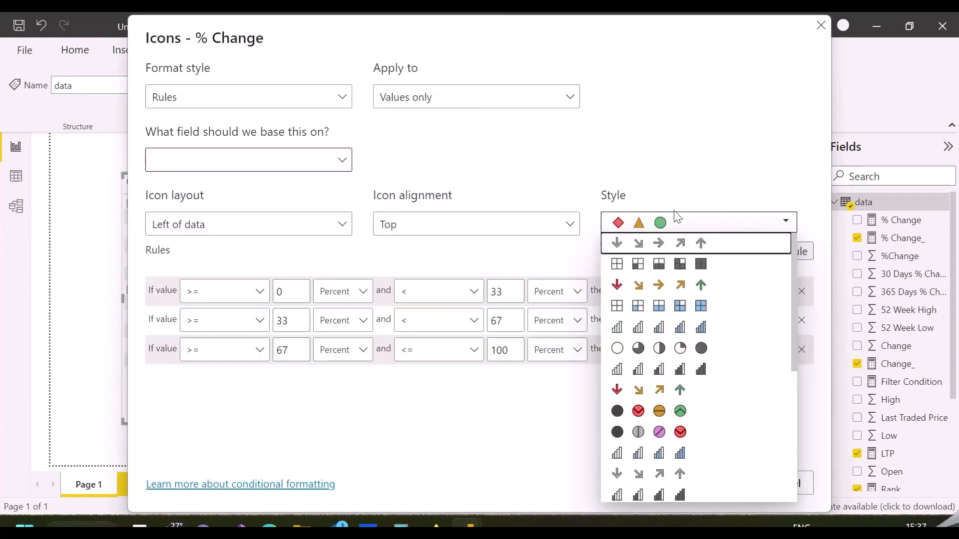
scroll(down, 3)
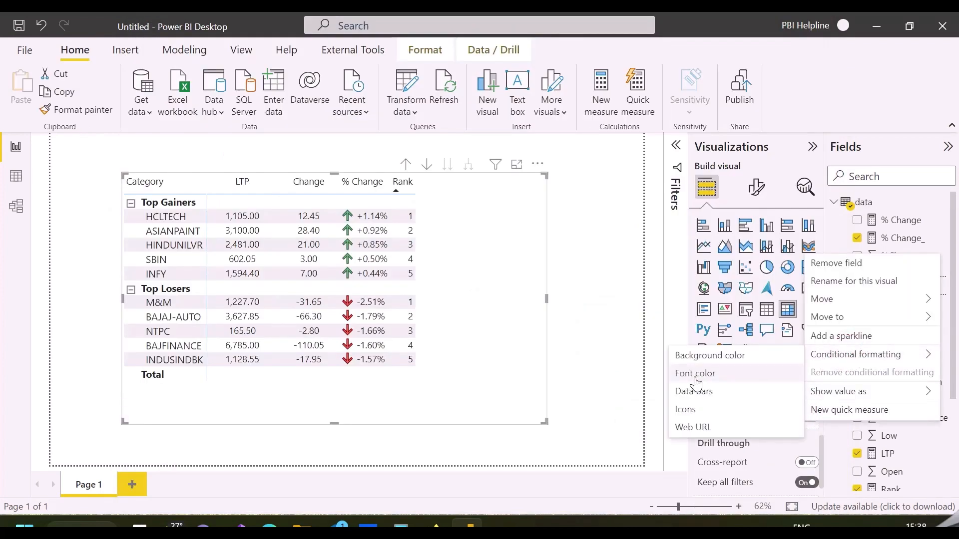
Colour the Rank font by the Rank Format measure field value, applied to values and totals
click(695, 377)
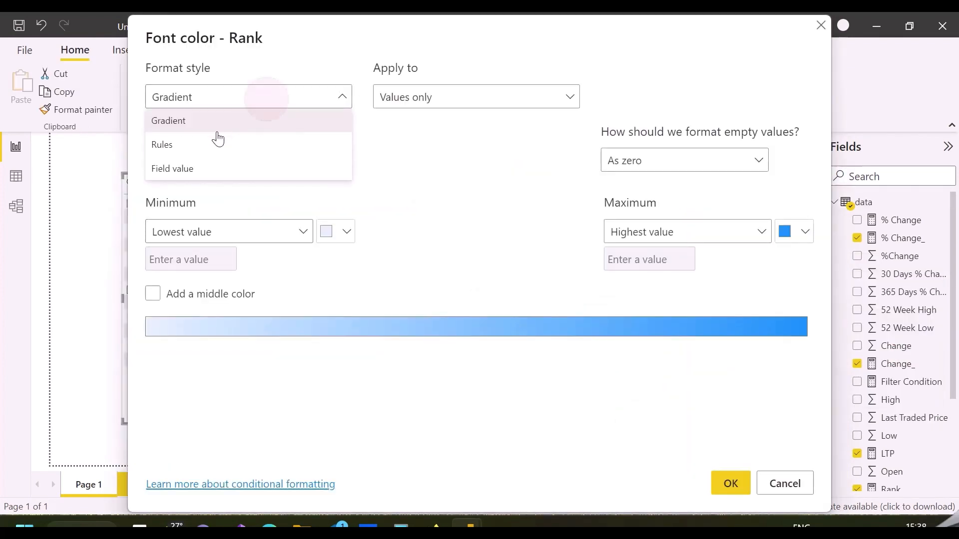
click(173, 169)
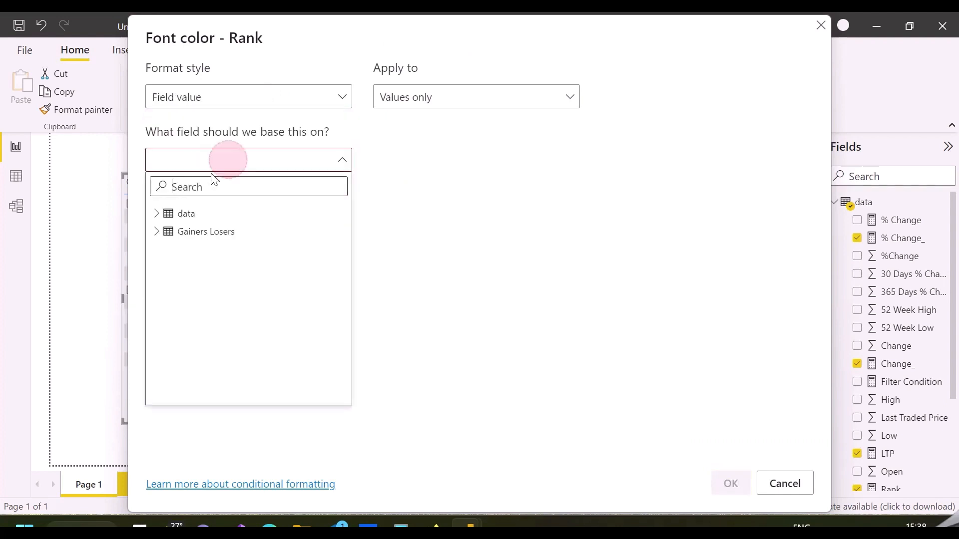
text(rank)
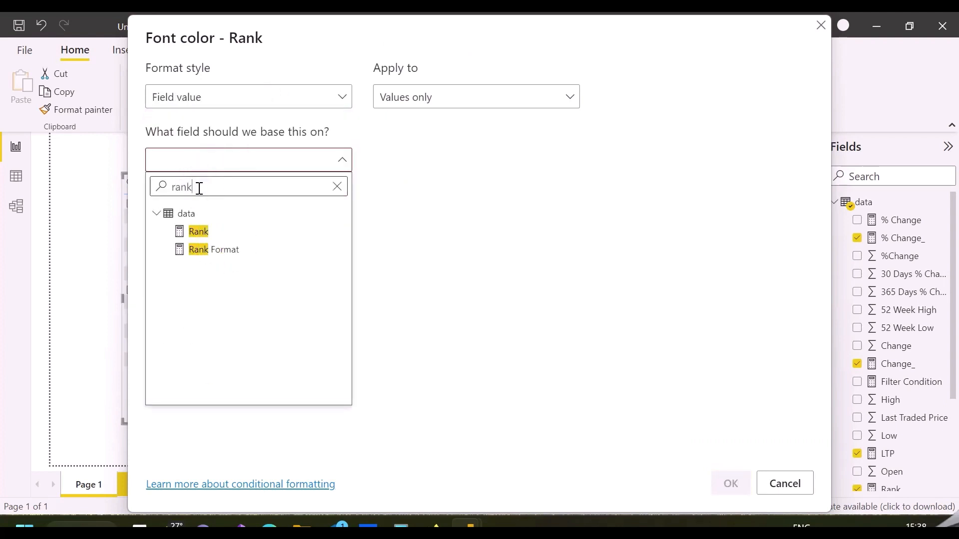
click(214, 249)
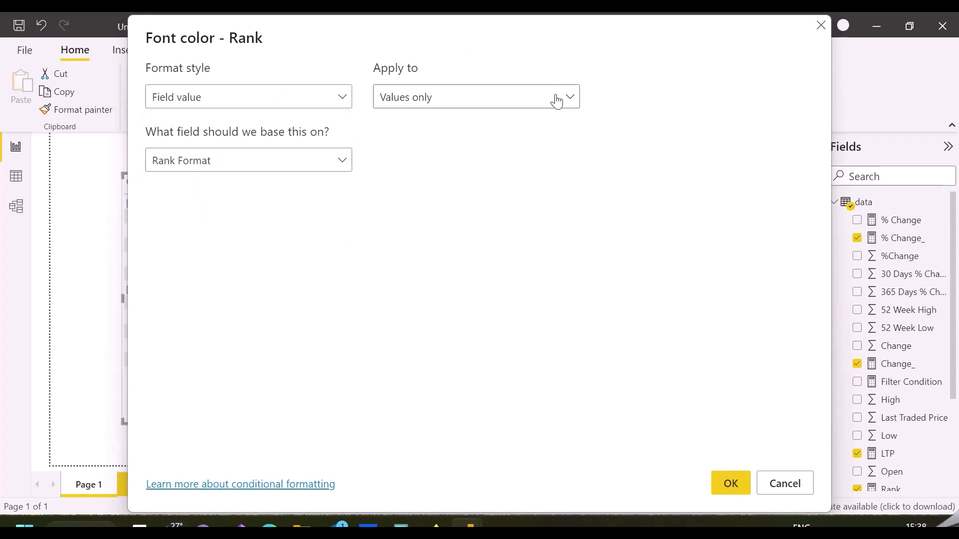
click(476, 96)
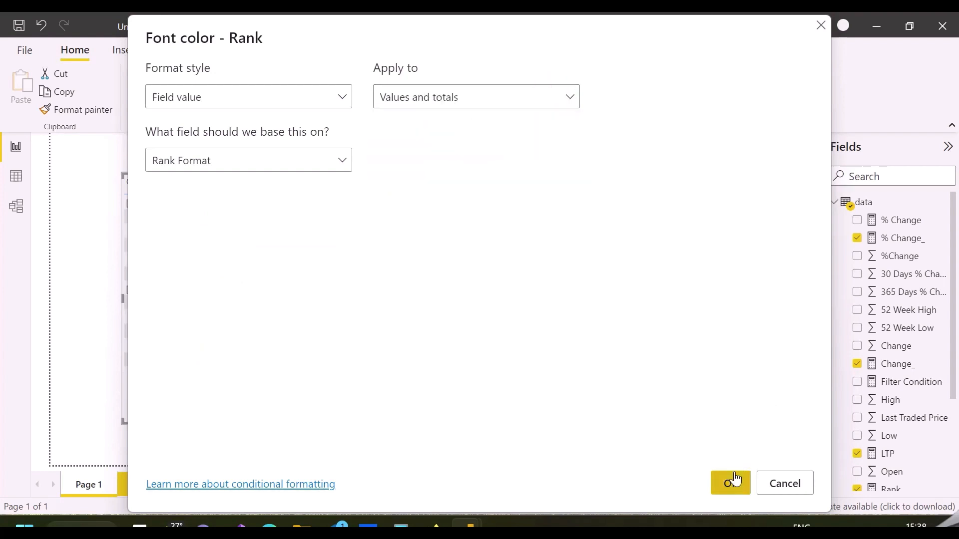
click(729, 483)
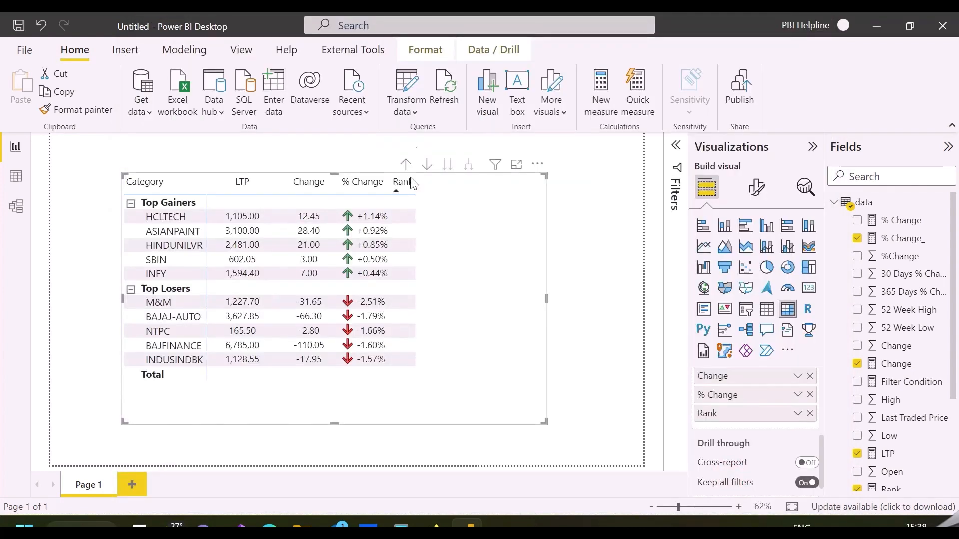
Rename the Rank column heading to blank so the column appears hidden
click(809, 413)
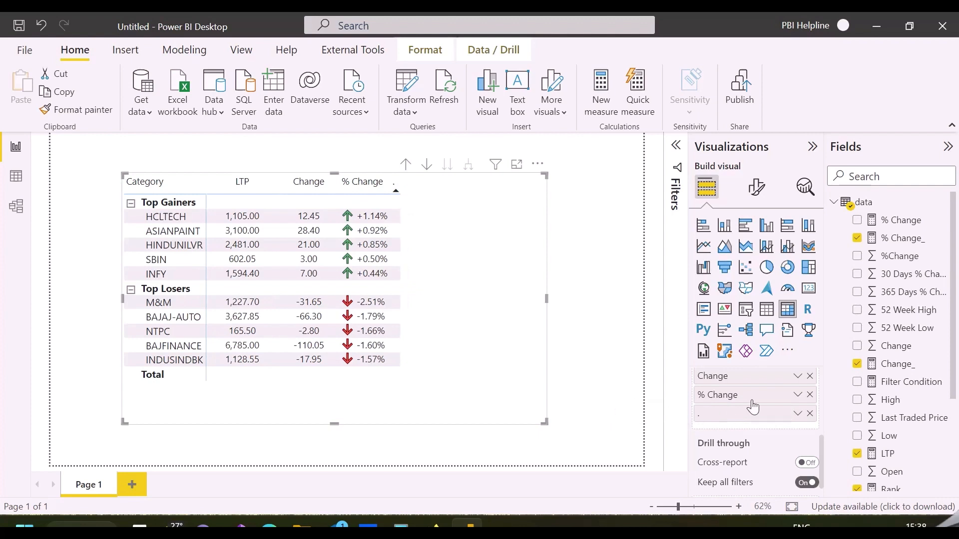
click(756, 187)
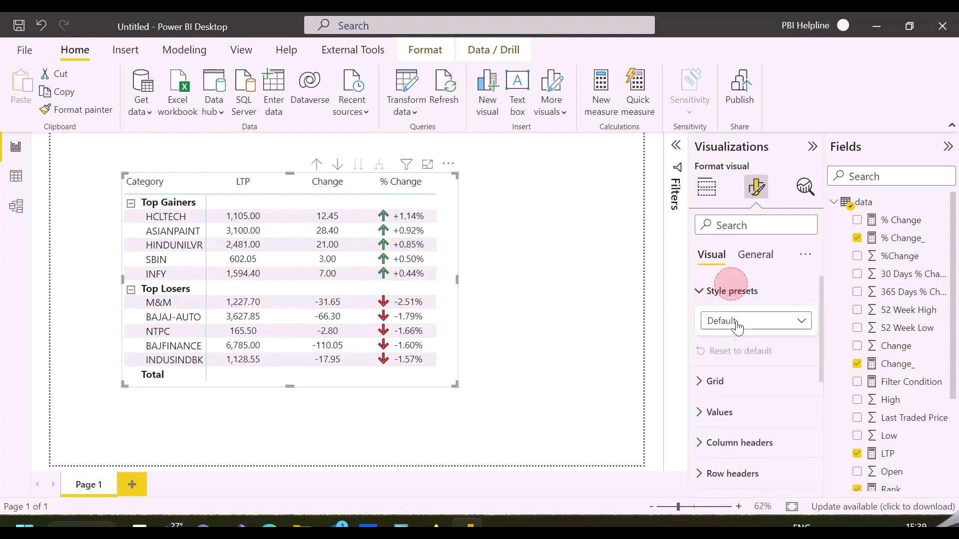
Apply the Alternating rows style preset to the matrix
click(756, 321)
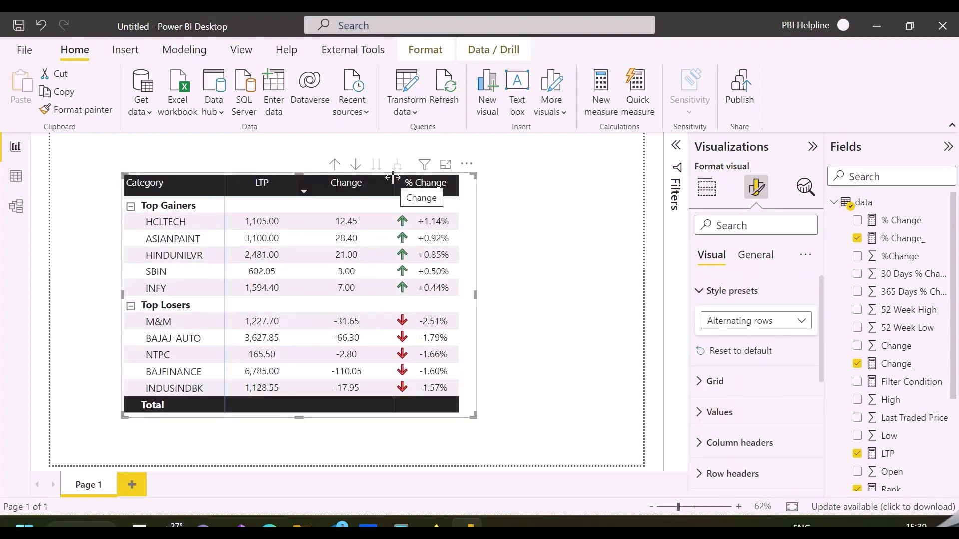